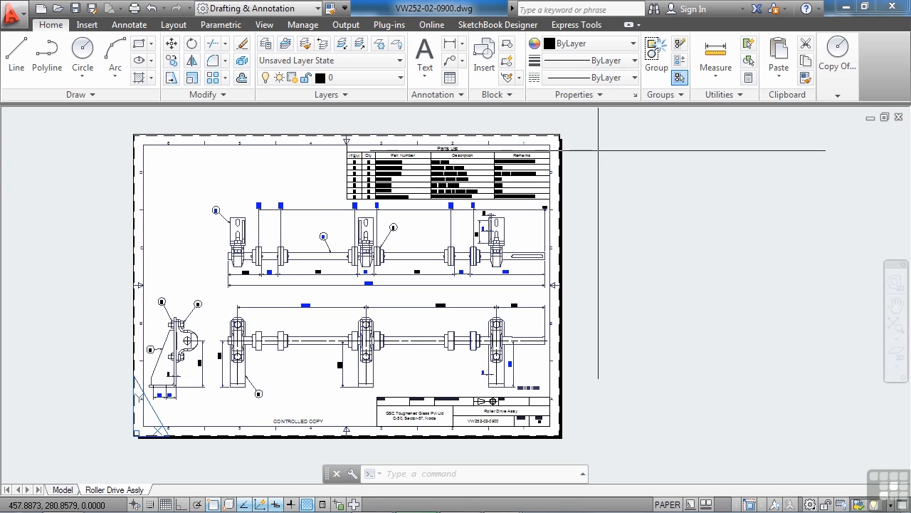
# Step: Bring up the Sheet Set Manager palette with Ctrl+4 and the SSM command
pyautogui.press('ctrl+4')
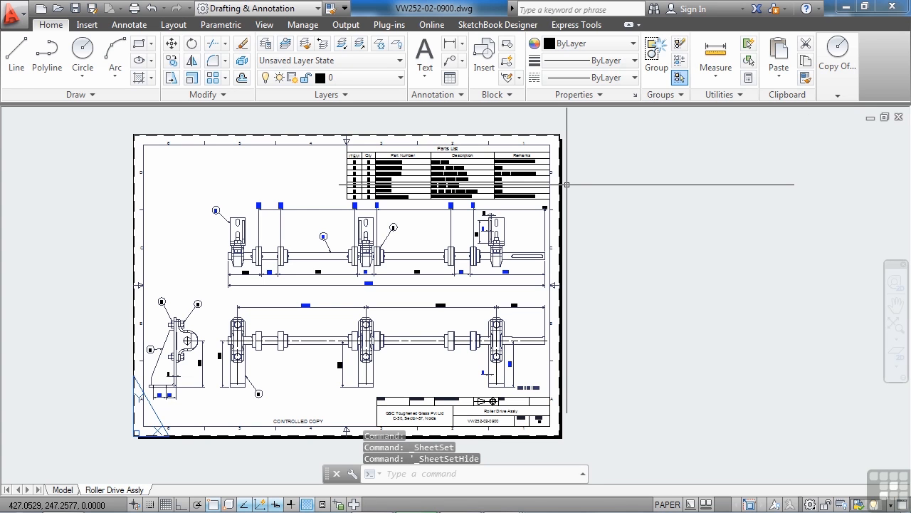
pyautogui.write('SSM')
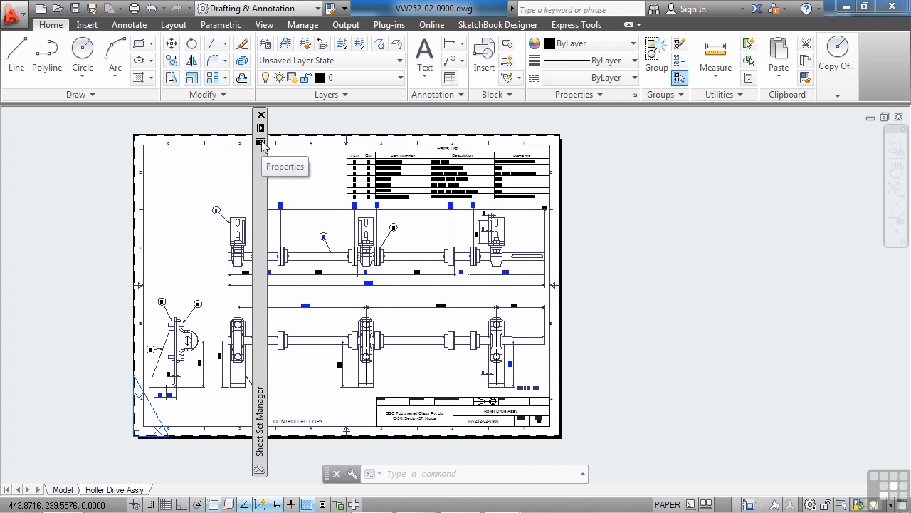
# Step: Show the palette's window options for docking, anchoring and auto-hide
pyautogui.click(261, 128)
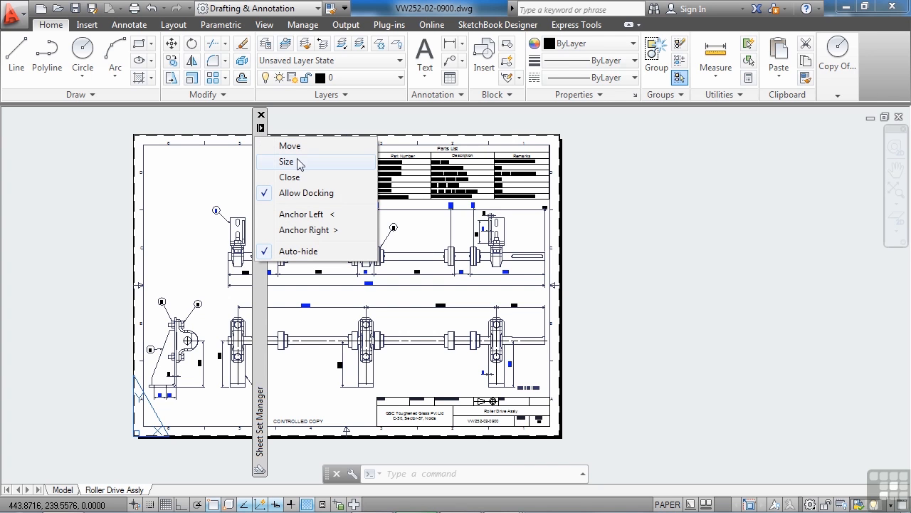
pyautogui.moveTo(324, 216)
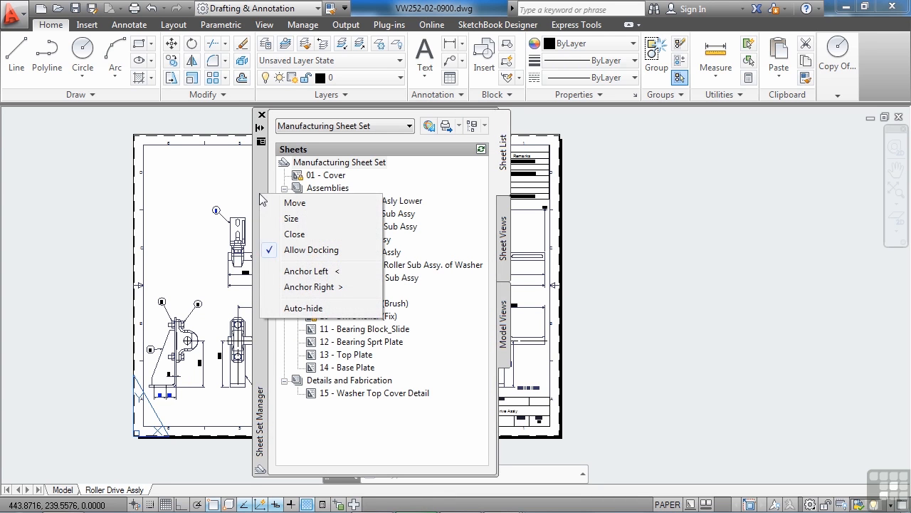
pyautogui.moveTo(272, 337)
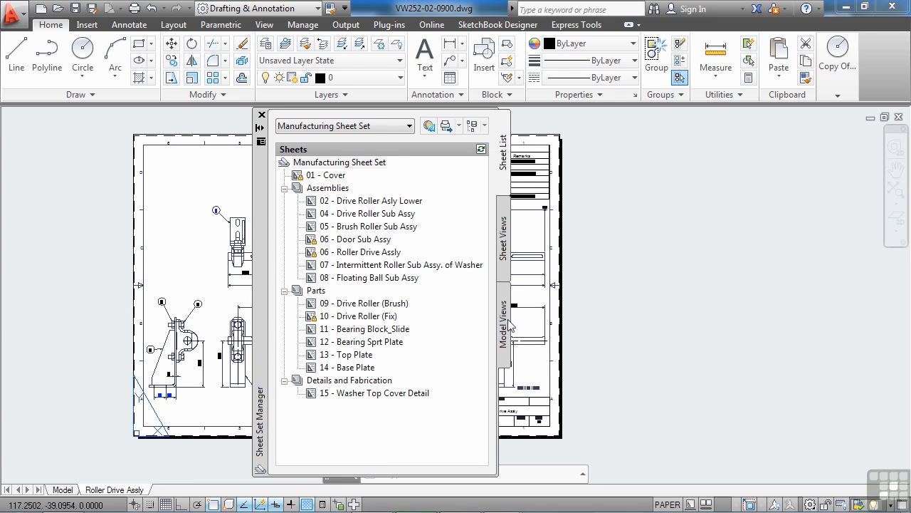
pyautogui.moveTo(501, 173)
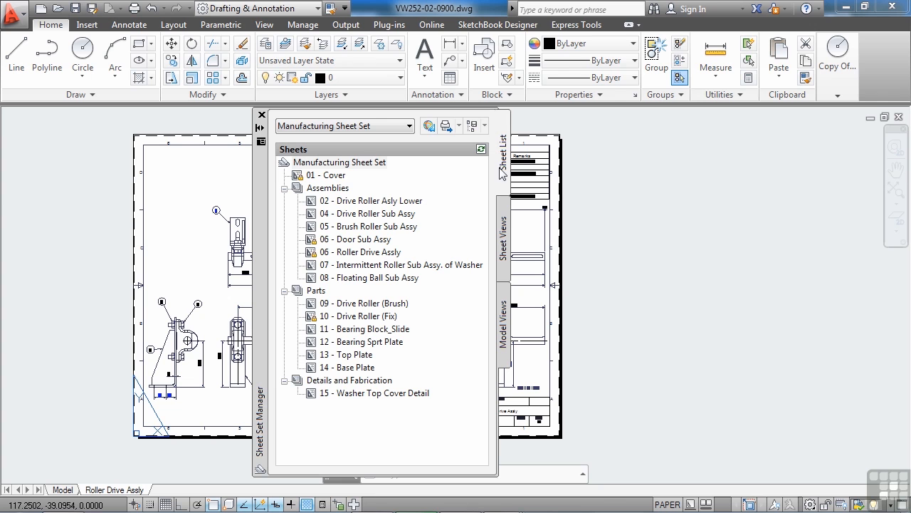
pyautogui.moveTo(376, 202)
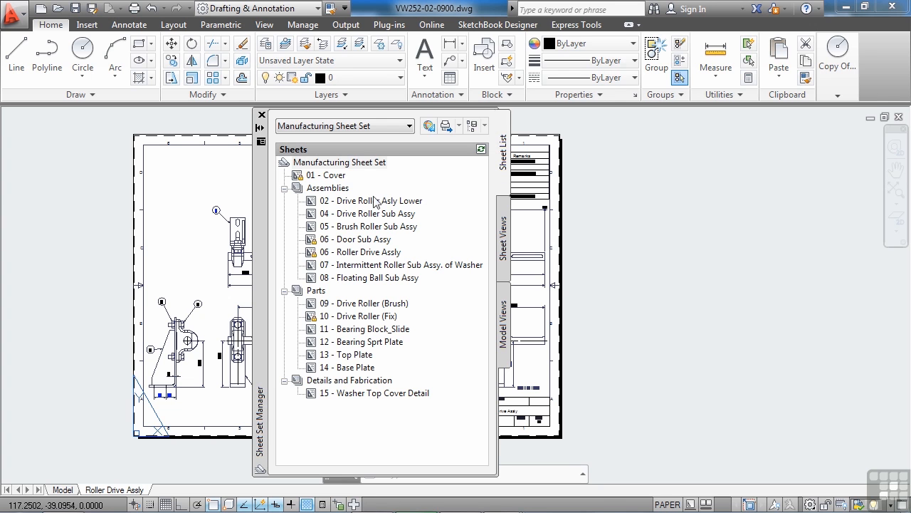
pyautogui.moveTo(368, 214)
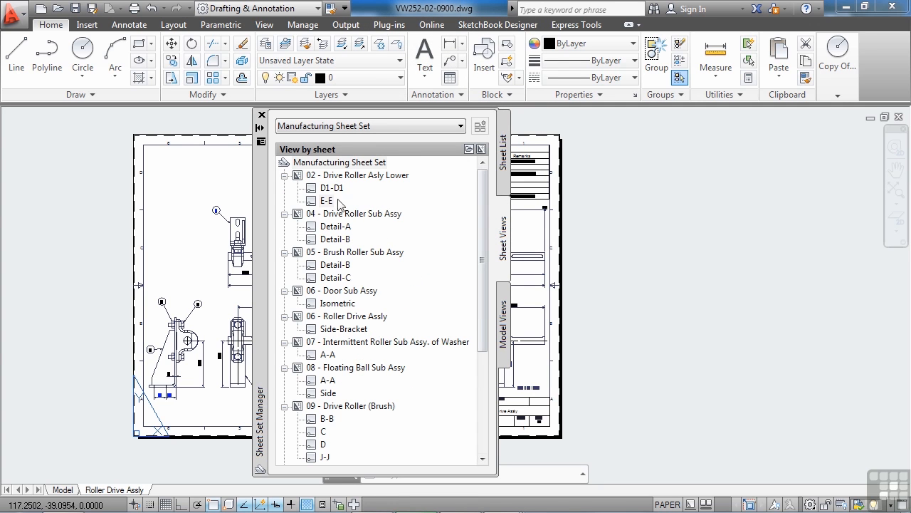
pyautogui.moveTo(359, 413)
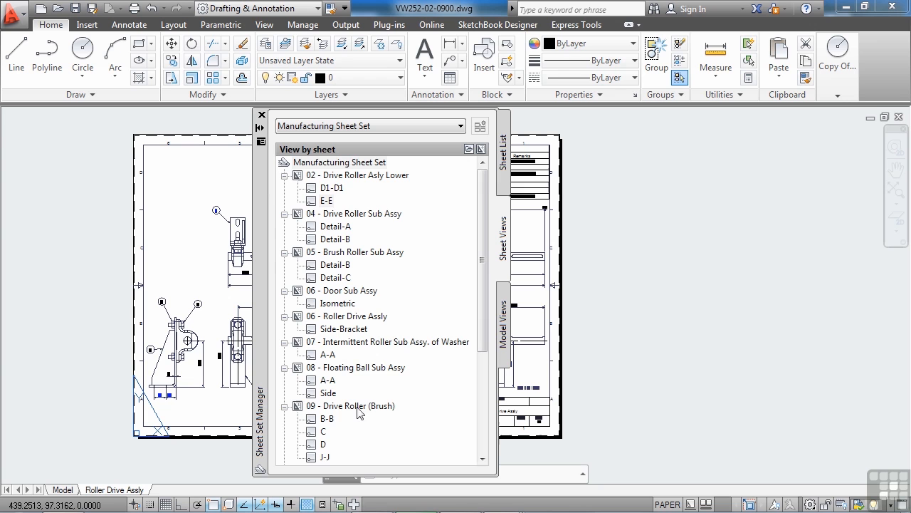
pyautogui.scroll(-3)
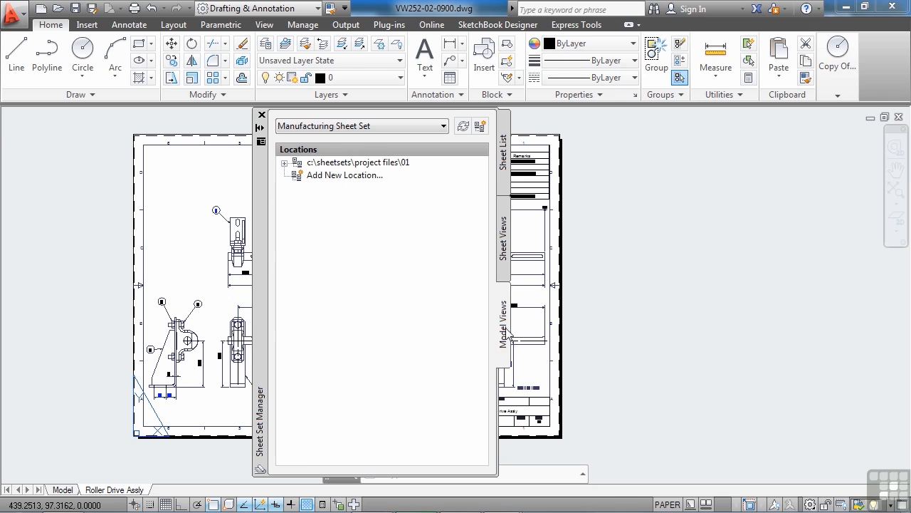
pyautogui.moveTo(396, 176)
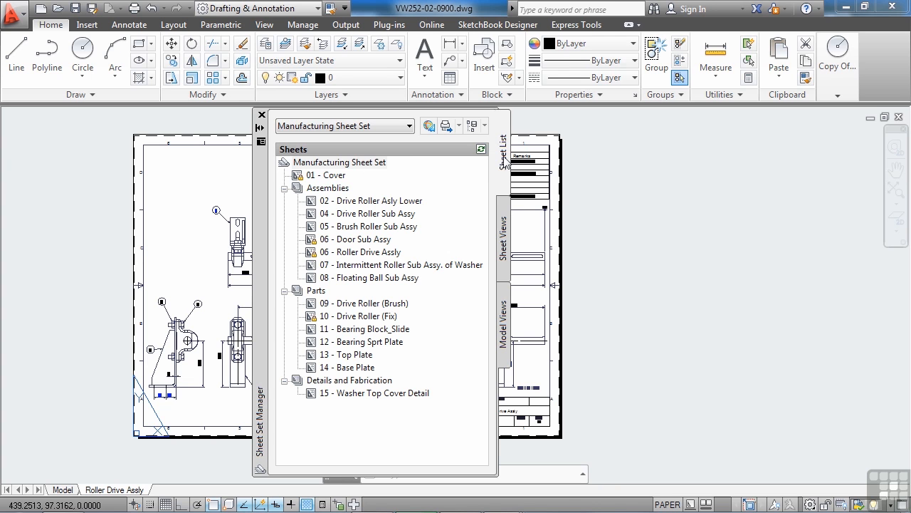
pyautogui.moveTo(482, 147)
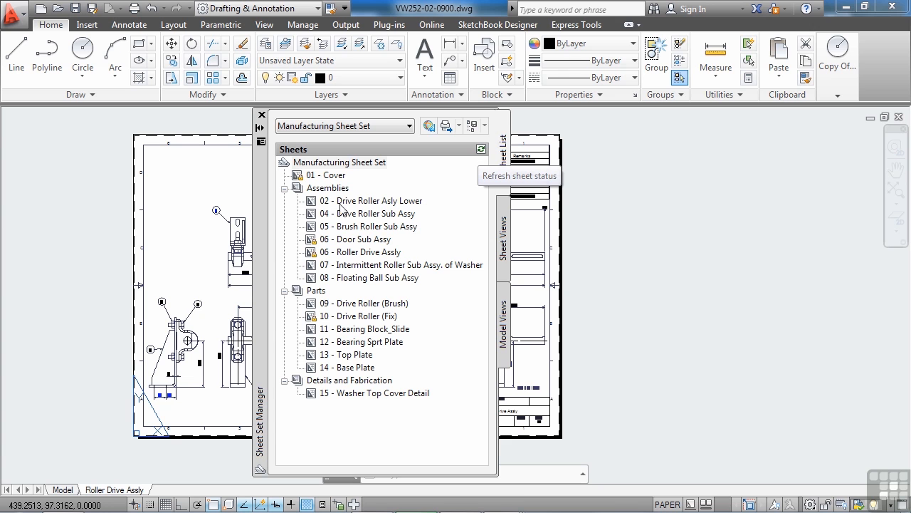
pyautogui.moveTo(372, 199)
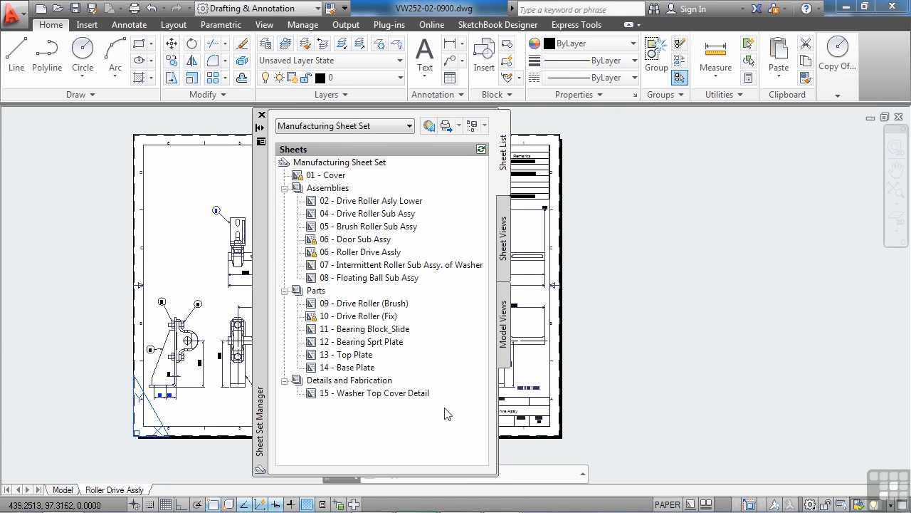
pyautogui.moveTo(326, 195)
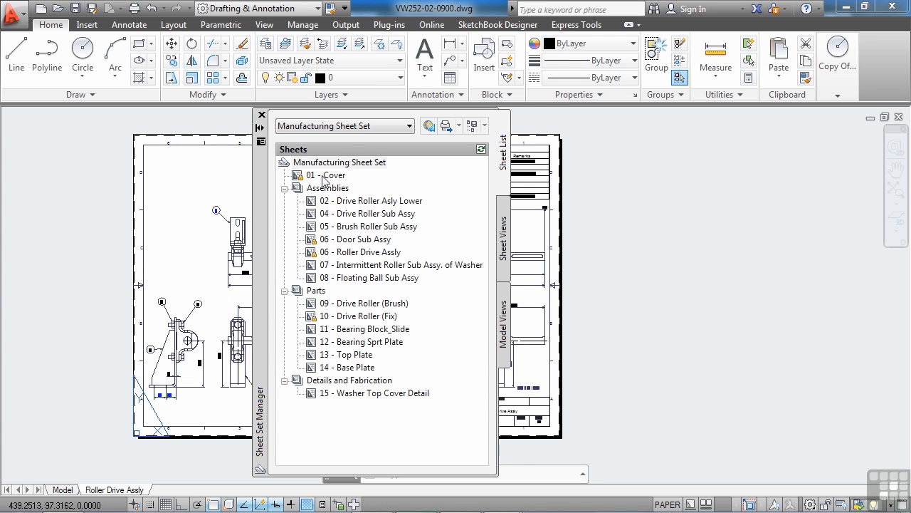
# Step: Open the 01 - Cover sheet drawing from the Sheet List
pyautogui.doubleClick(333, 175)
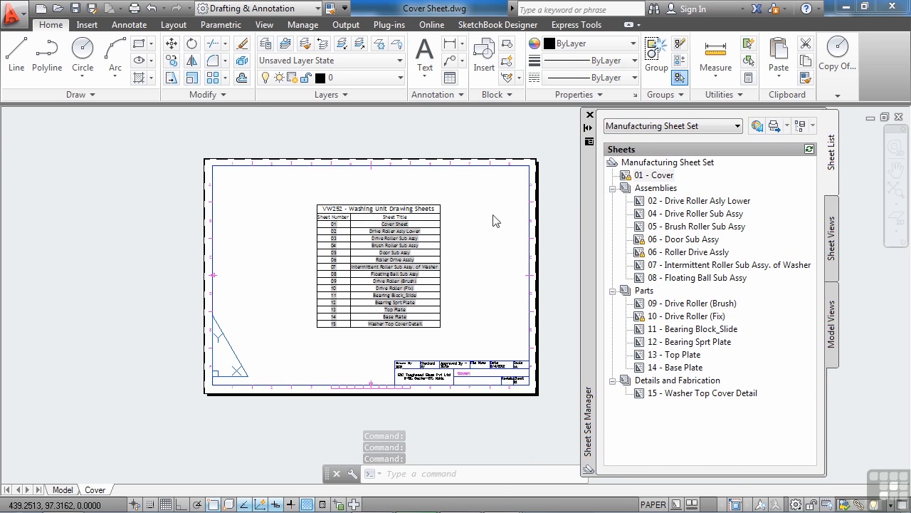
pyautogui.moveTo(356, 273)
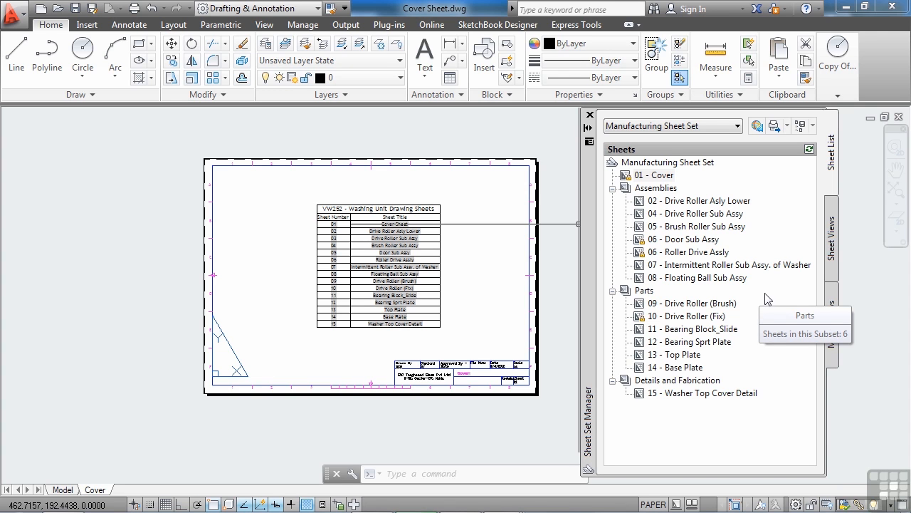
pyautogui.moveTo(656, 247)
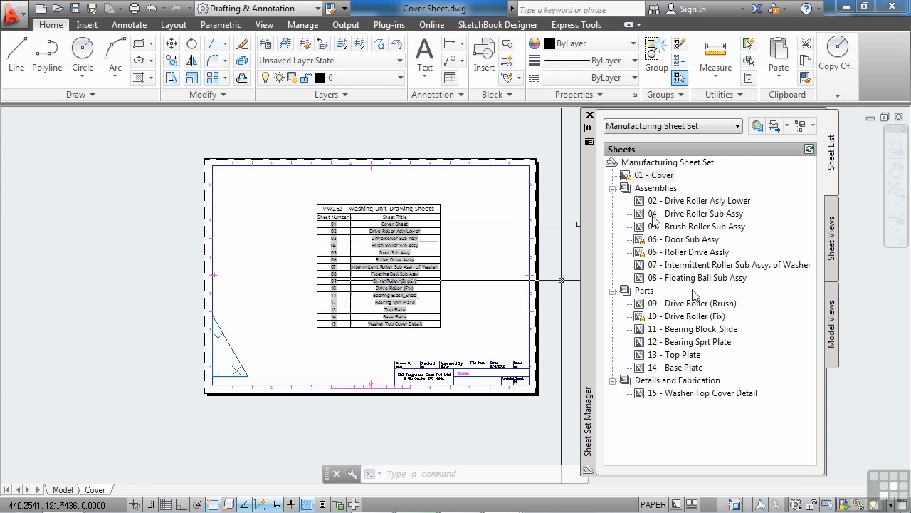
pyautogui.moveTo(737, 353)
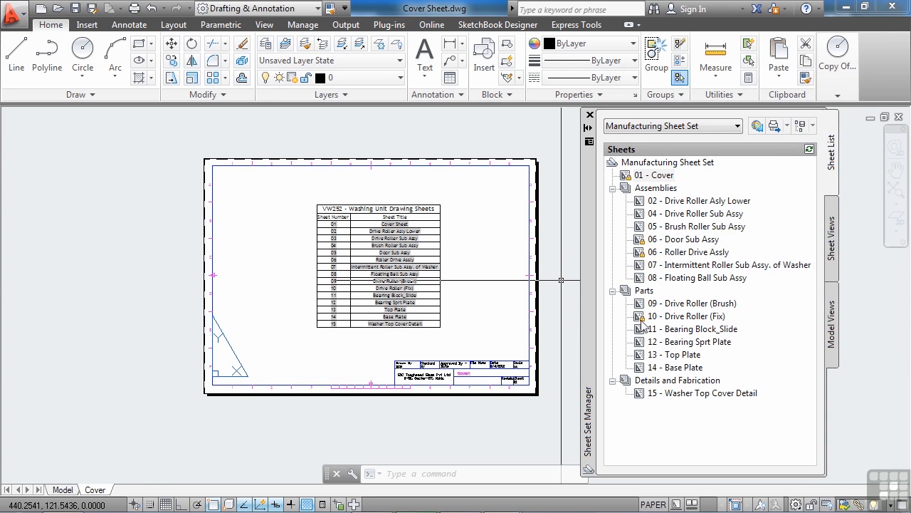
pyautogui.moveTo(726, 351)
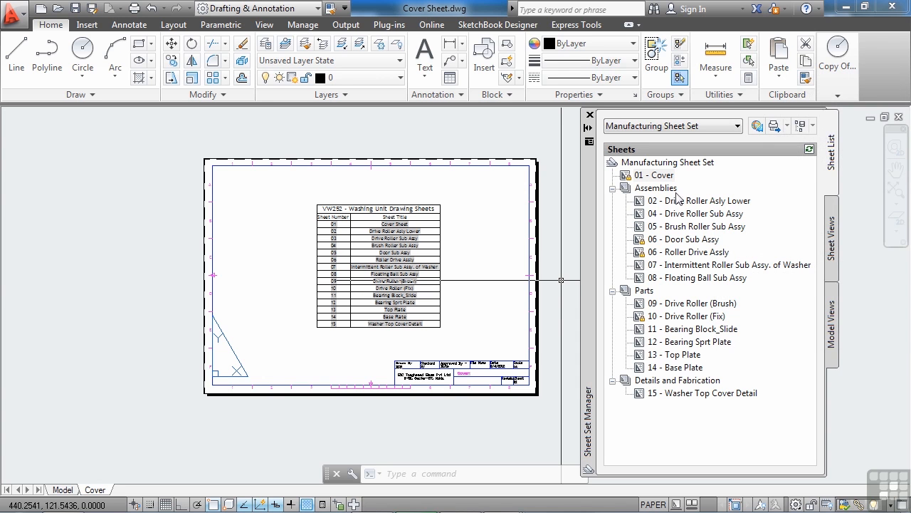
pyautogui.moveTo(701, 199)
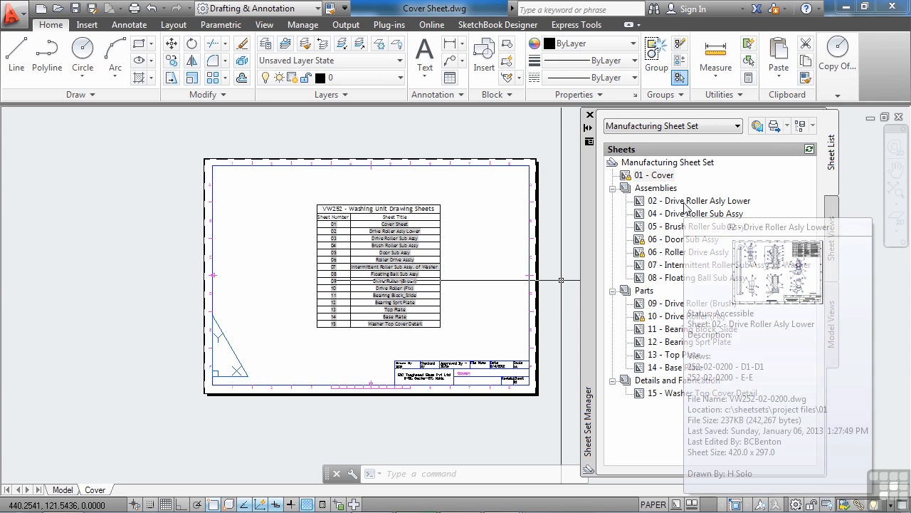
pyautogui.rightClick(698, 200)
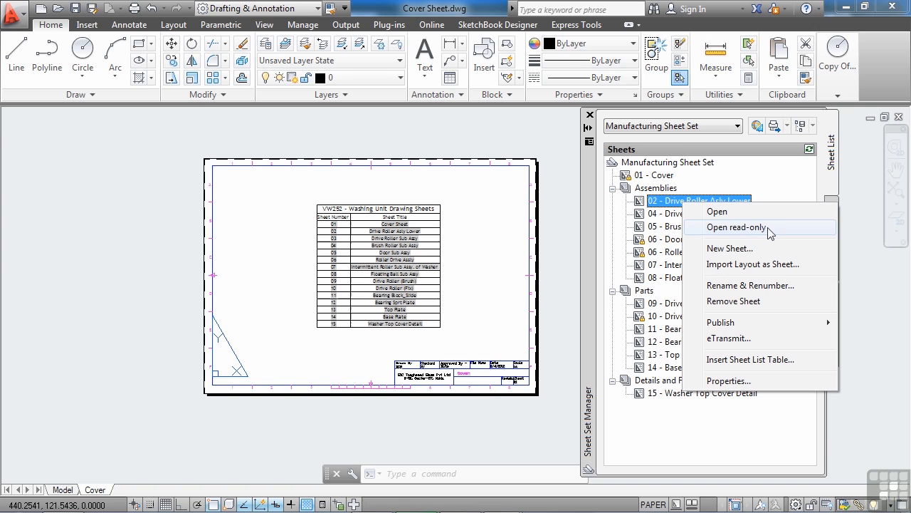
pyautogui.moveTo(756, 248)
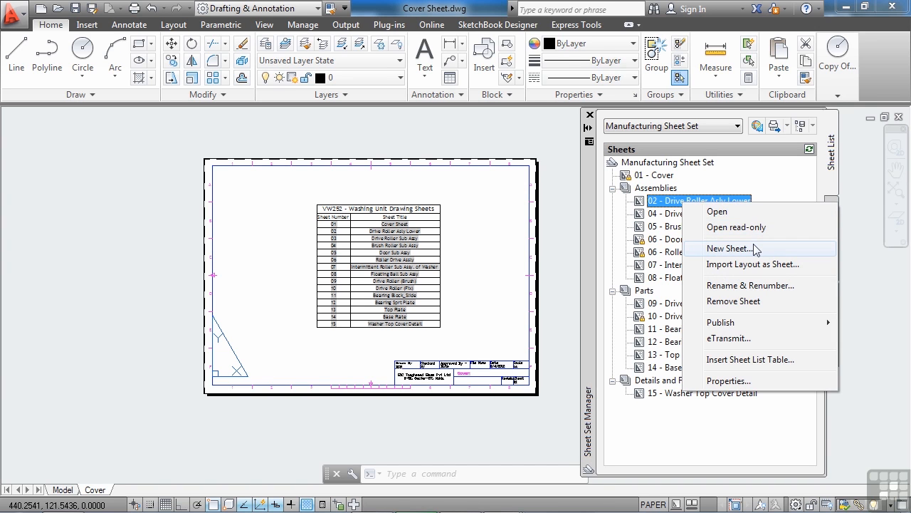
pyautogui.moveTo(751, 264)
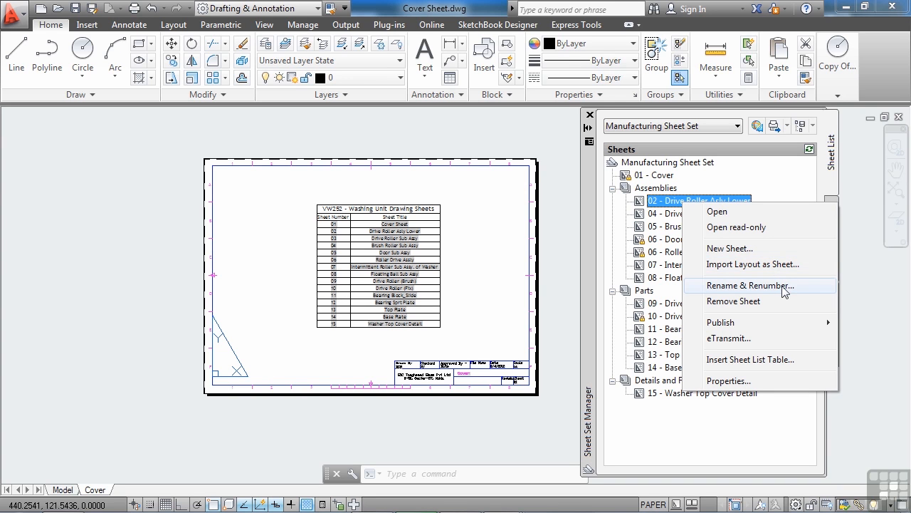
pyautogui.moveTo(733, 302)
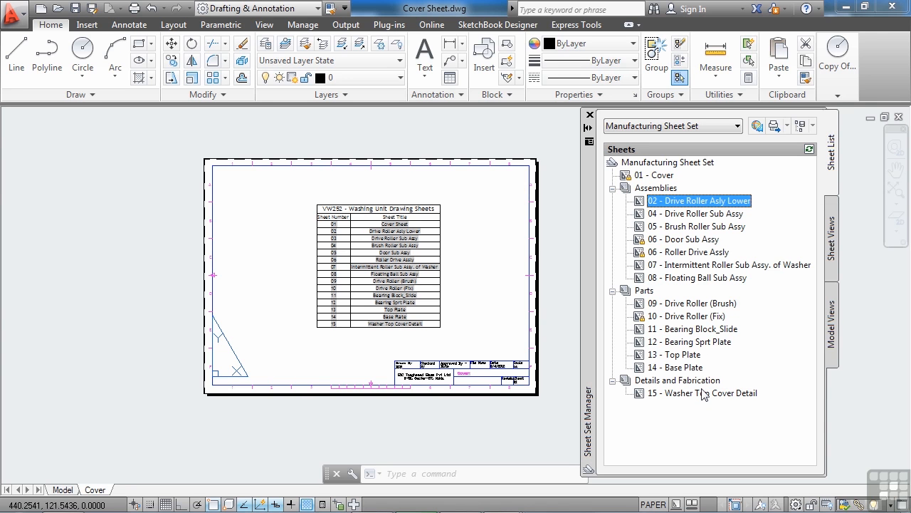
pyautogui.moveTo(701, 393)
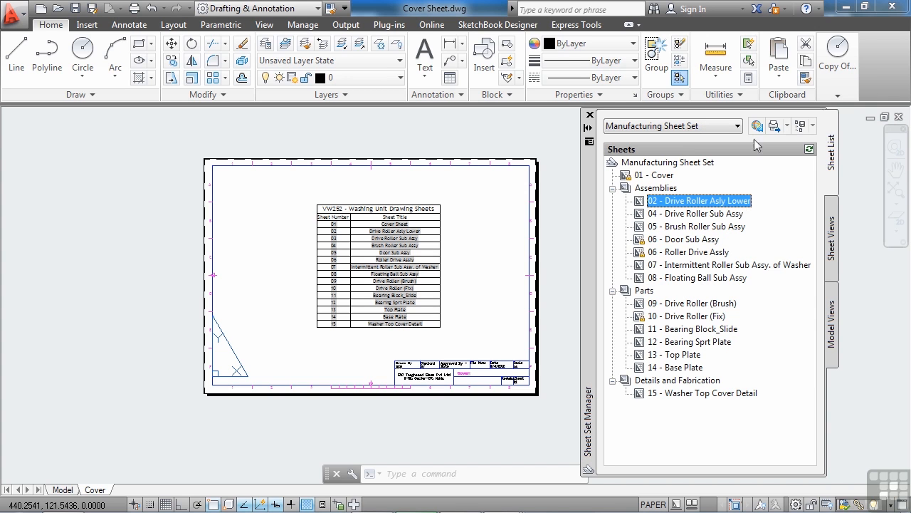
pyautogui.moveTo(757, 125)
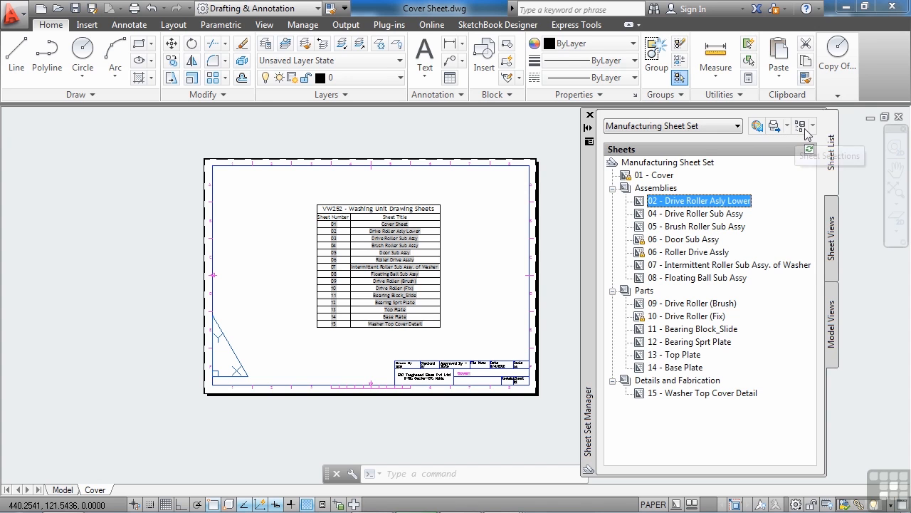
pyautogui.rightClick(697, 199)
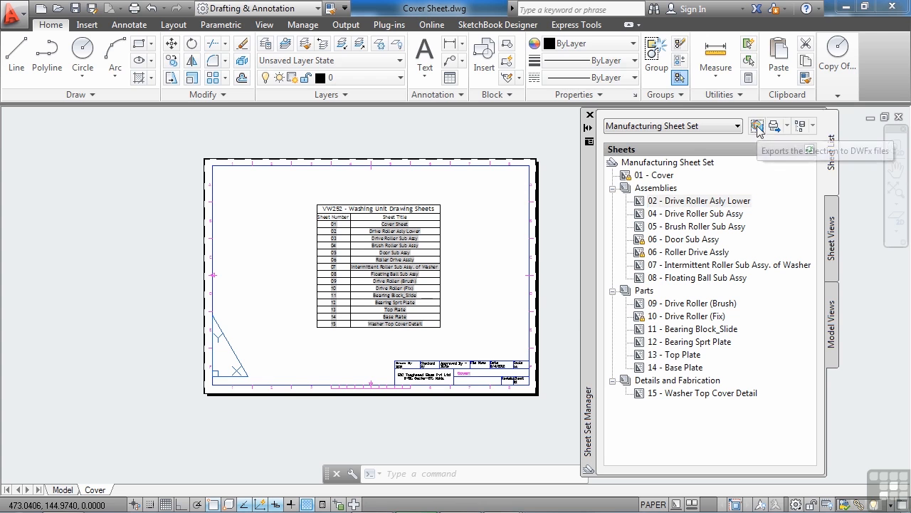
pyautogui.click(758, 126)
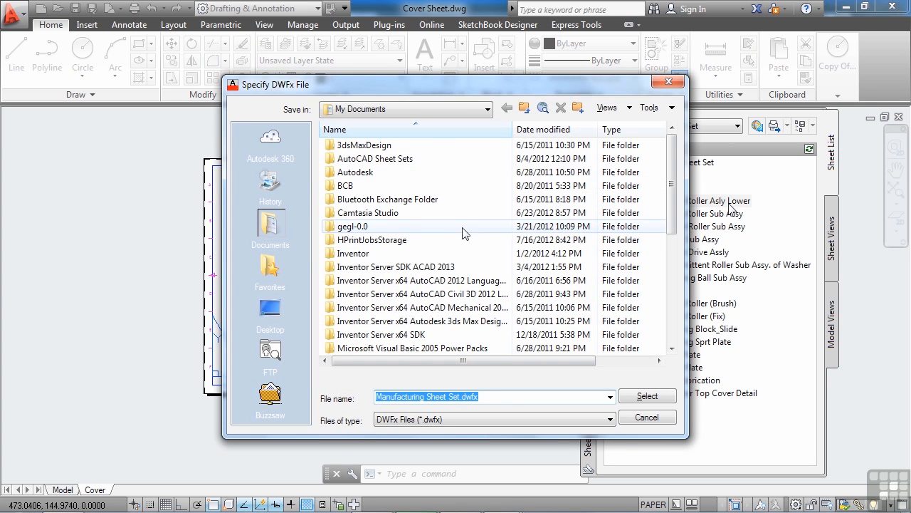
pyautogui.click(487, 395)
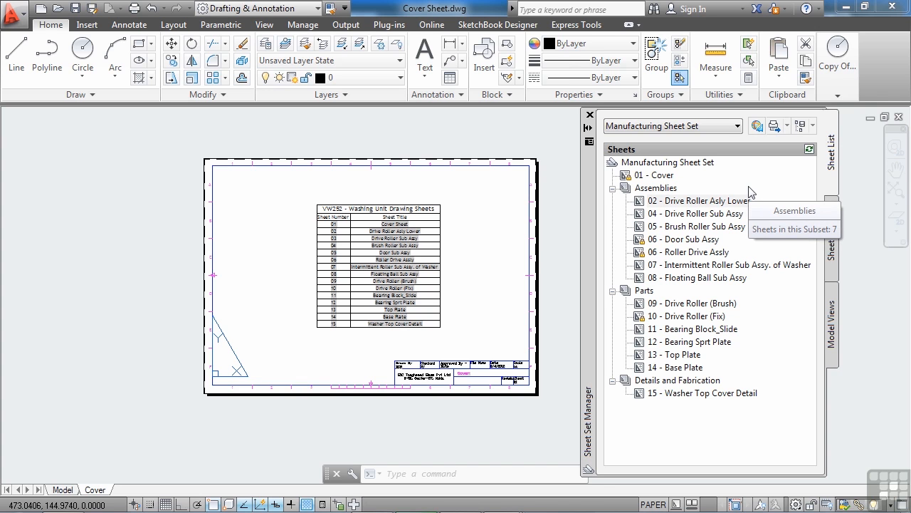
pyautogui.moveTo(775, 135)
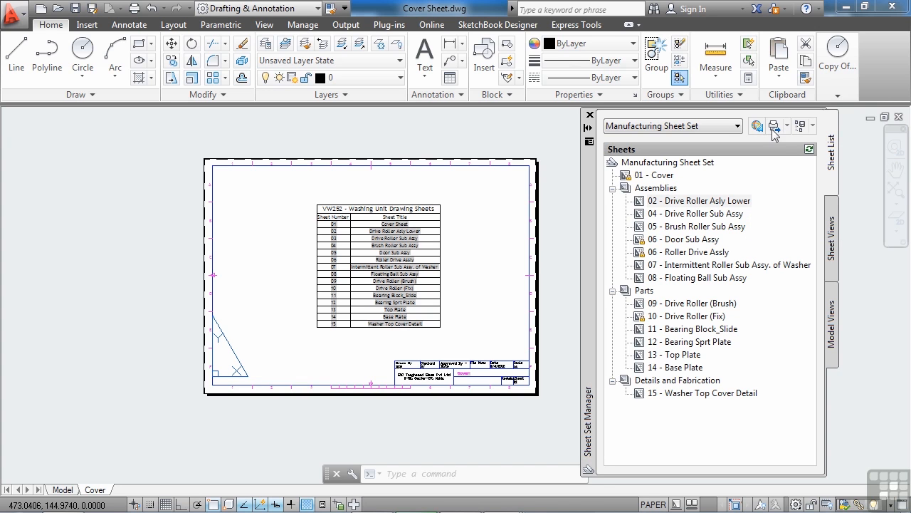
pyautogui.moveTo(775, 125)
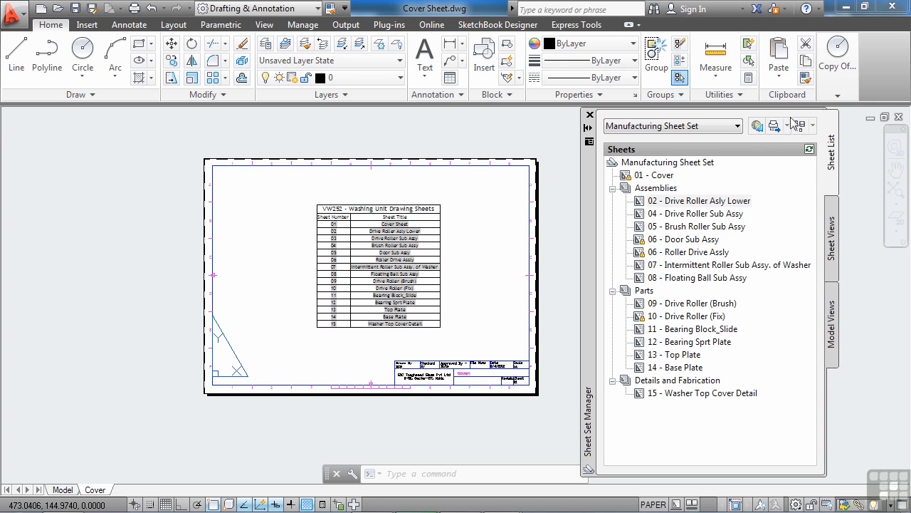
pyautogui.click(775, 125)
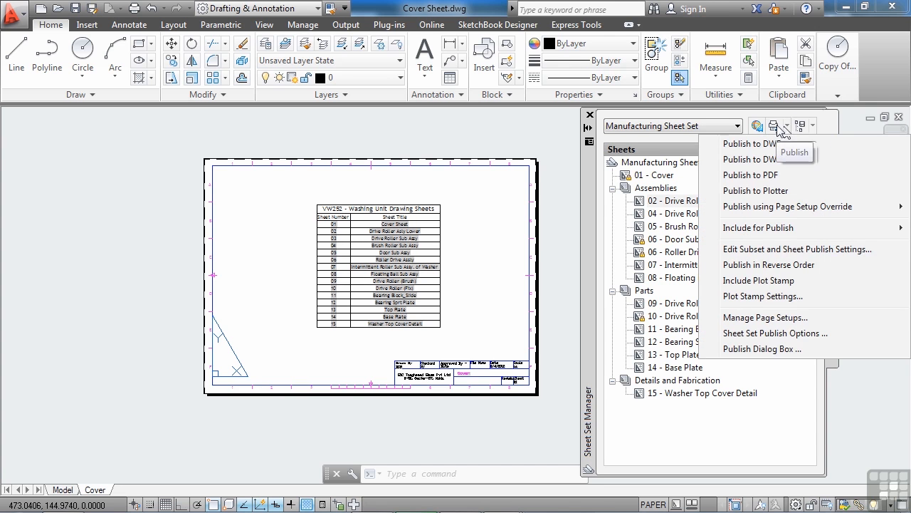
pyautogui.moveTo(733, 205)
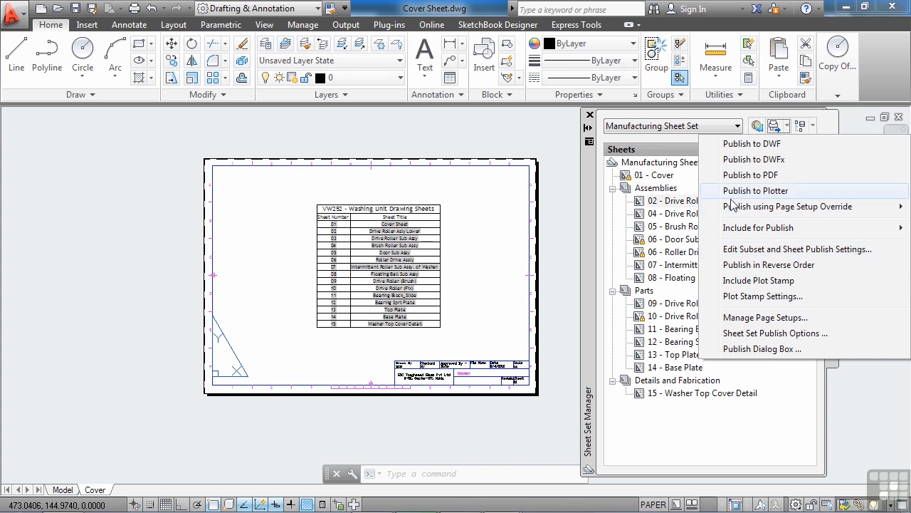
pyautogui.moveTo(589, 198)
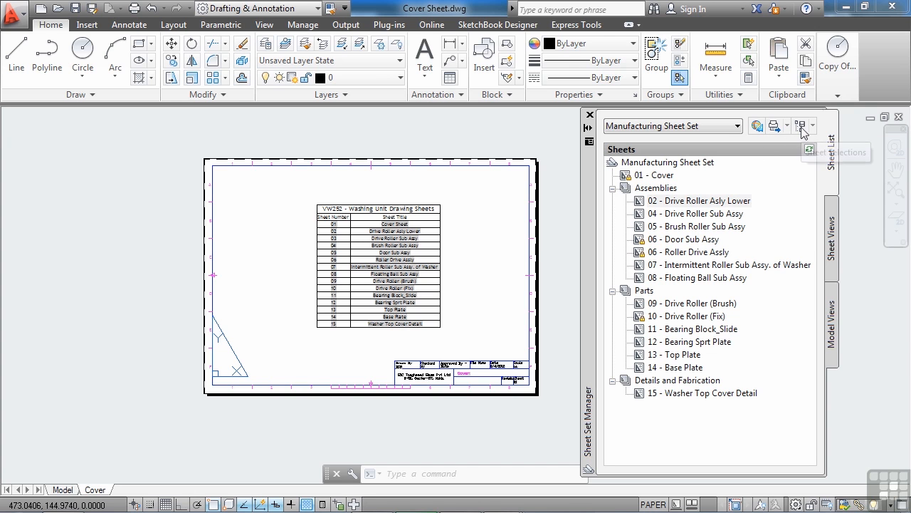
pyautogui.click(801, 125)
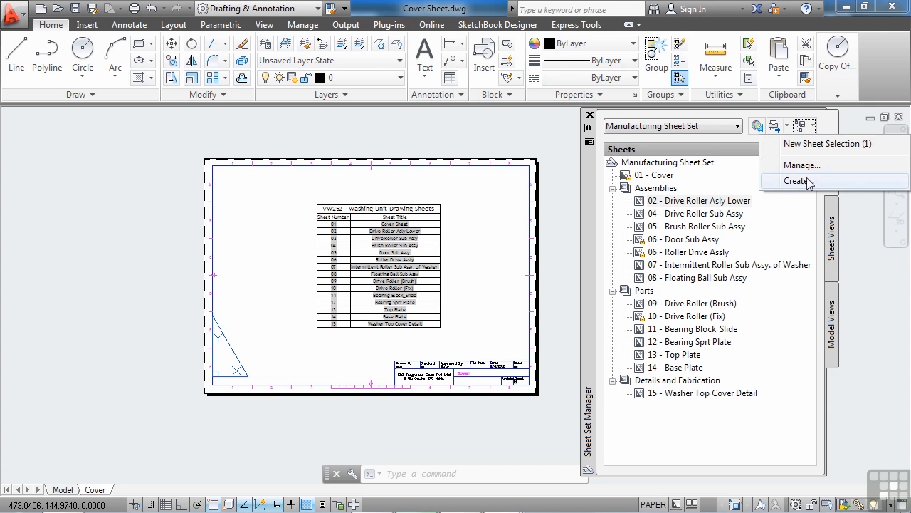
pyautogui.click(796, 180)
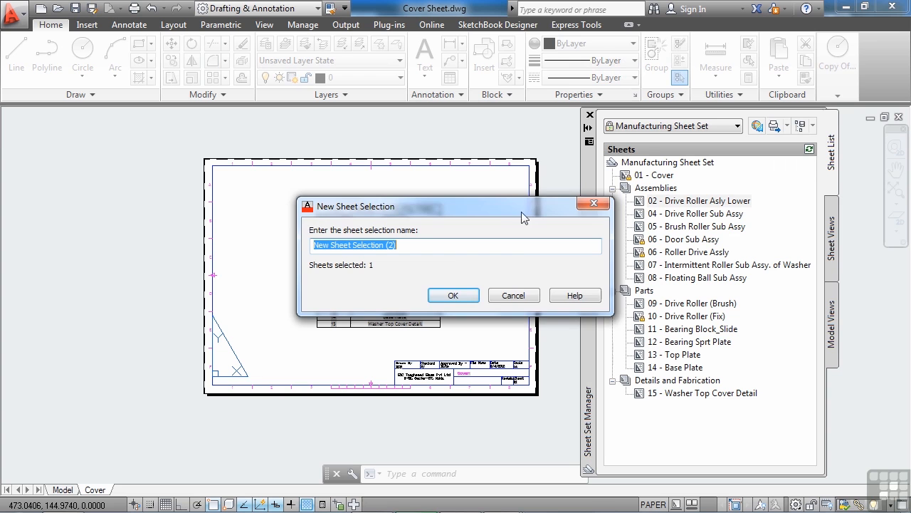
pyautogui.click(453, 294)
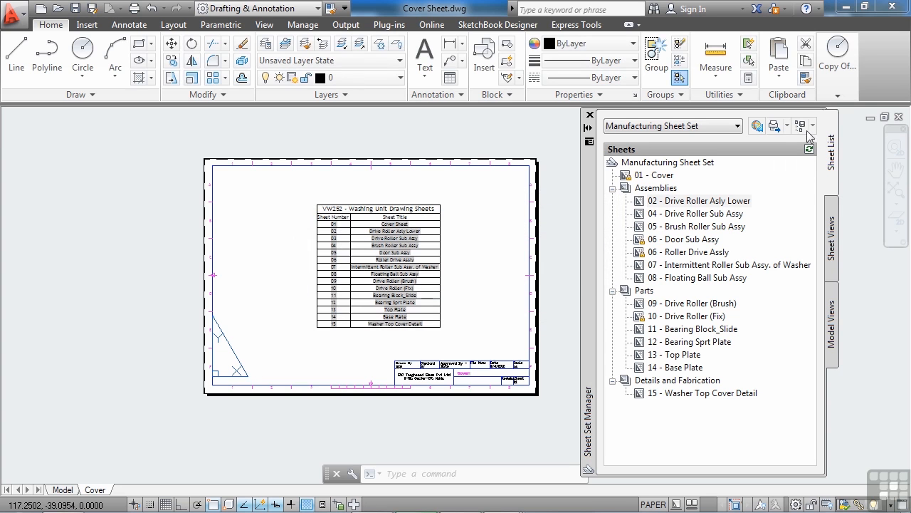
pyautogui.click(823, 142)
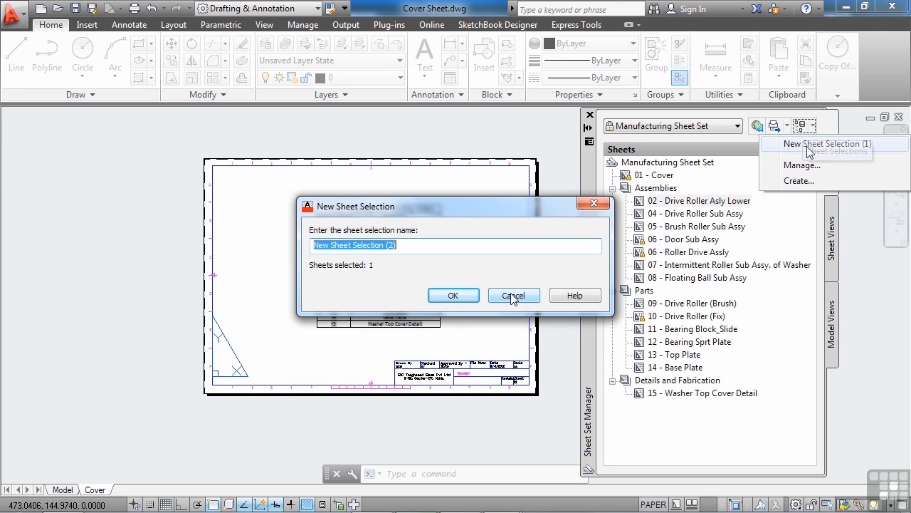
pyautogui.click(513, 295)
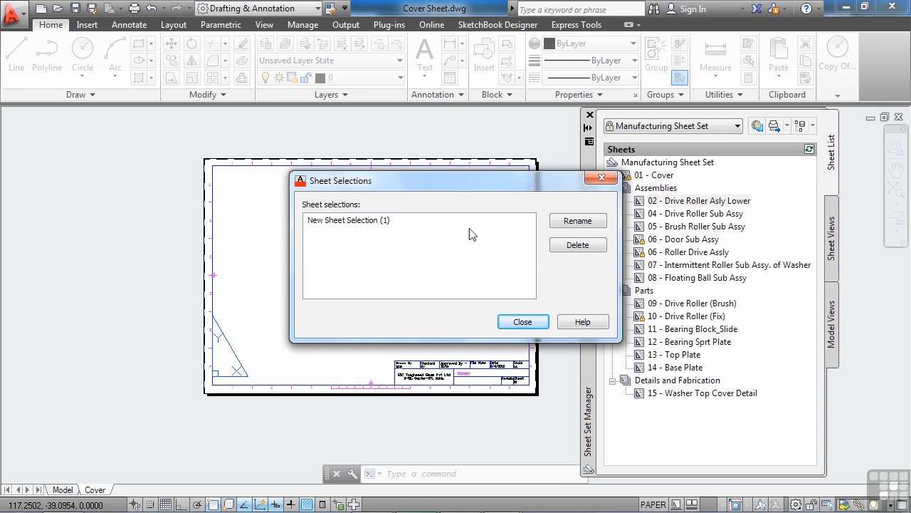
pyautogui.click(523, 322)
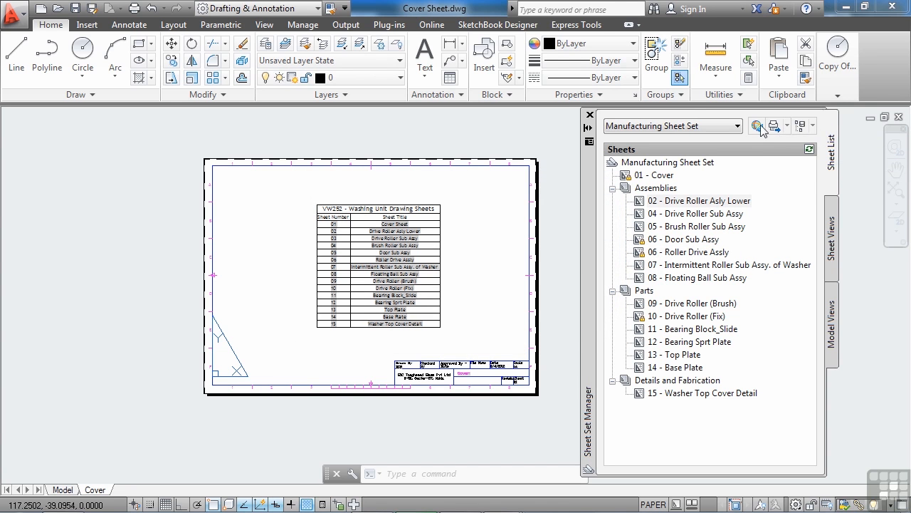
pyautogui.moveTo(795, 131)
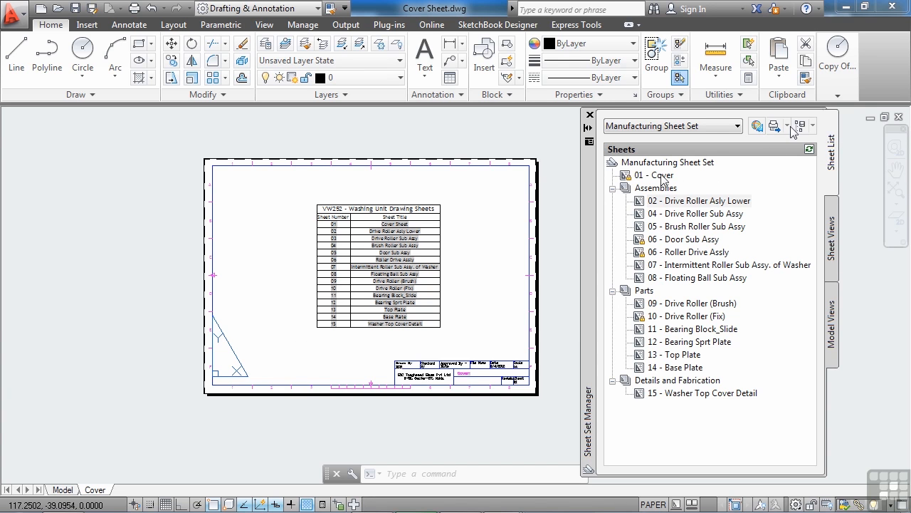
pyautogui.rightClick(652, 176)
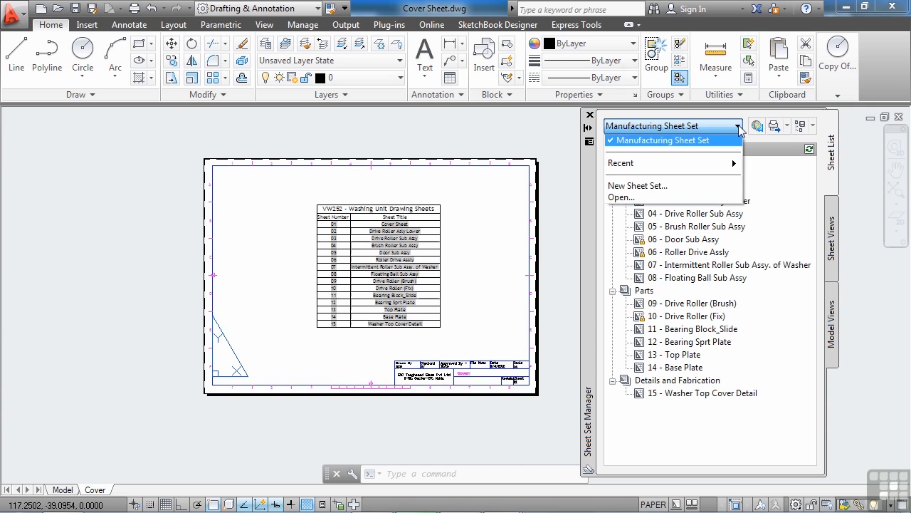
pyautogui.moveTo(681, 147)
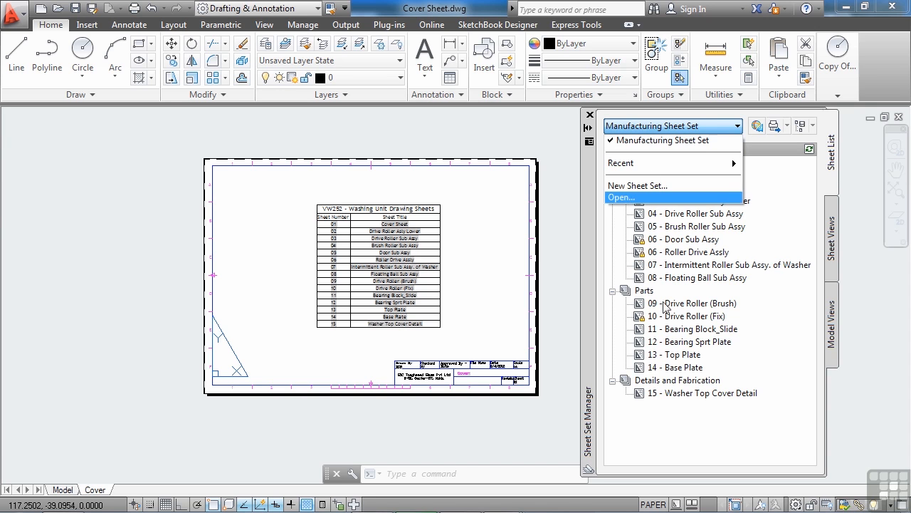
pyautogui.moveTo(643, 162)
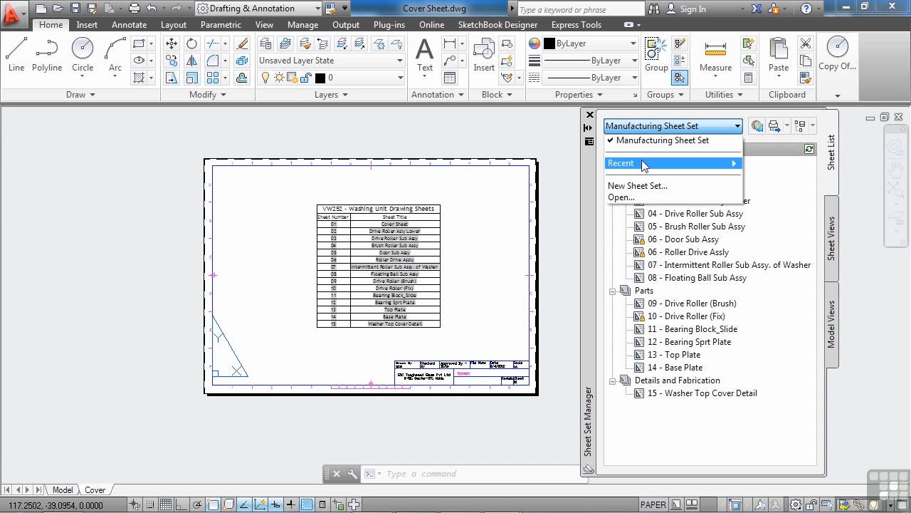
# Step: Open the Example.dst sheet set from the Recent list of the sheet set dropdown
pyautogui.click(621, 162)
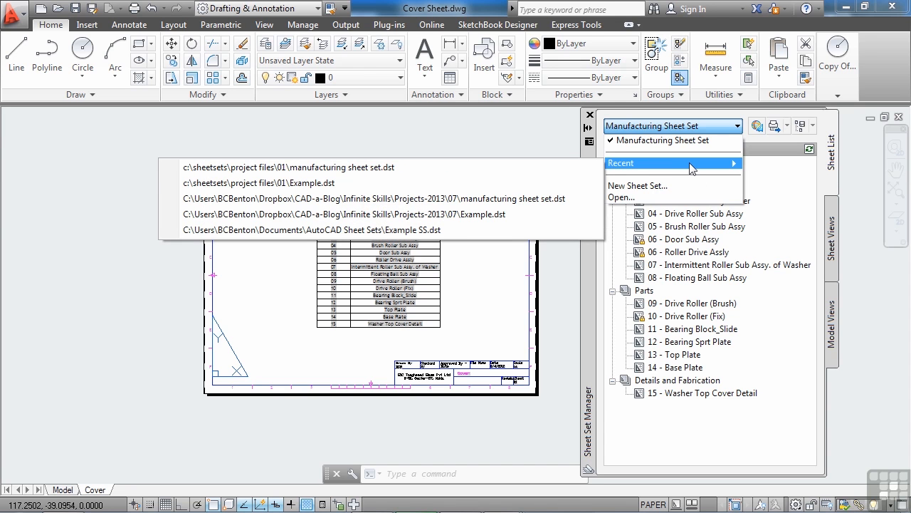
pyautogui.moveTo(378, 158)
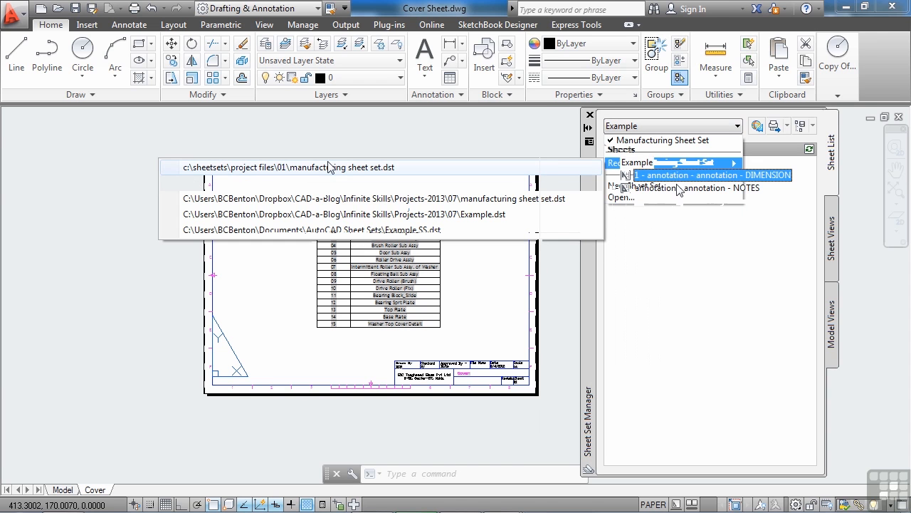
pyautogui.click(697, 188)
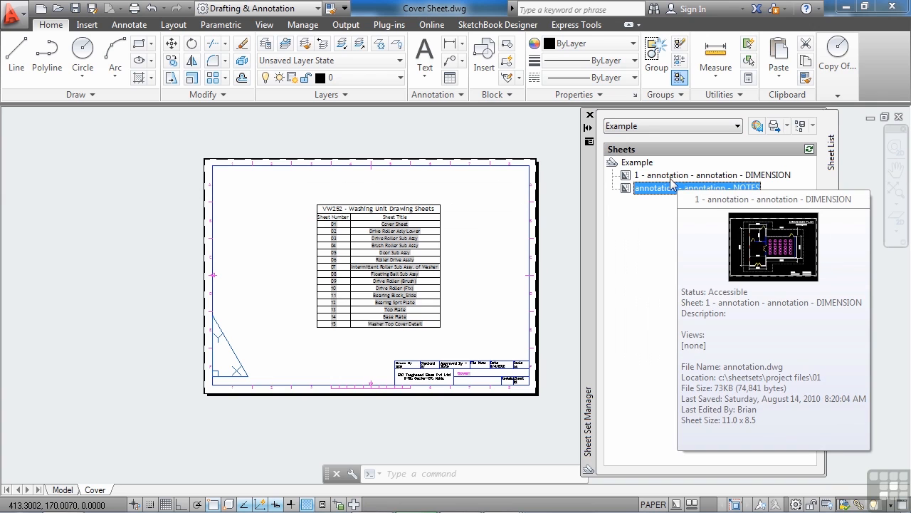
pyautogui.moveTo(675, 240)
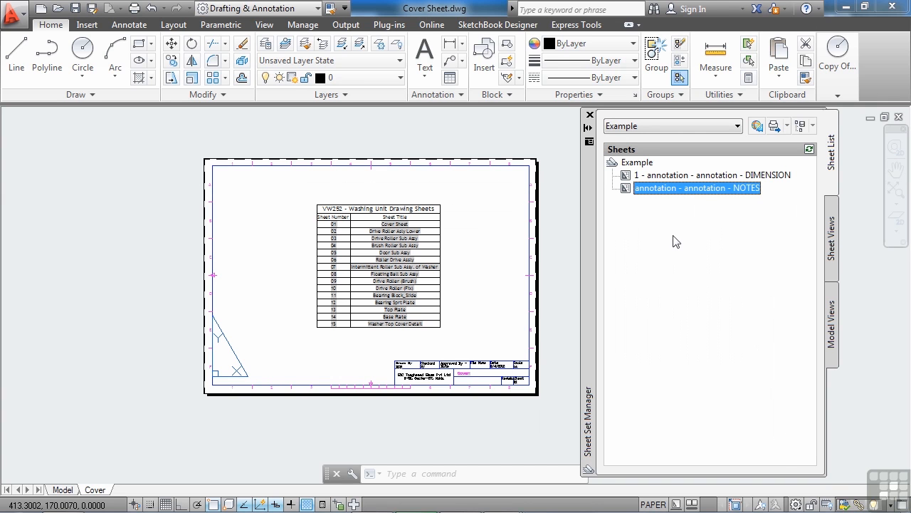
pyautogui.click(738, 125)
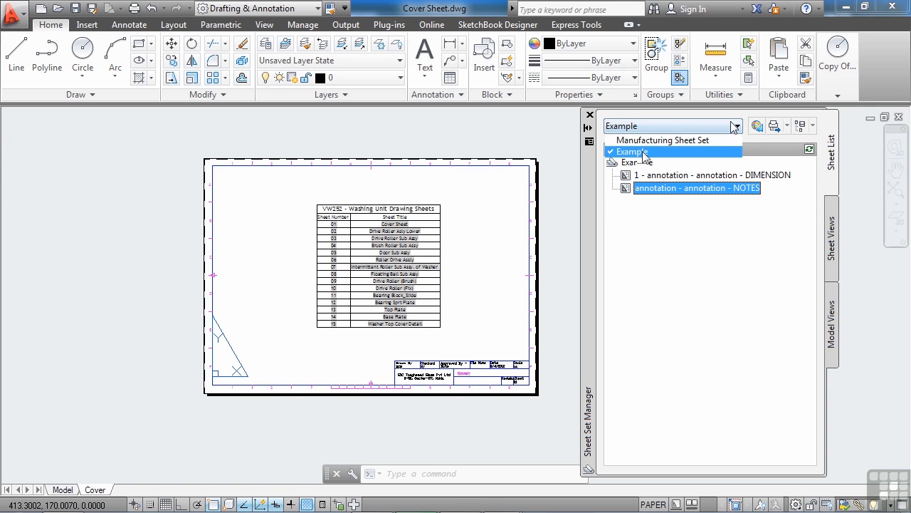
# Step: Browse the Example SS subsets, then make Manufacturing Sheet Set current again from the dropdown
pyautogui.click(737, 125)
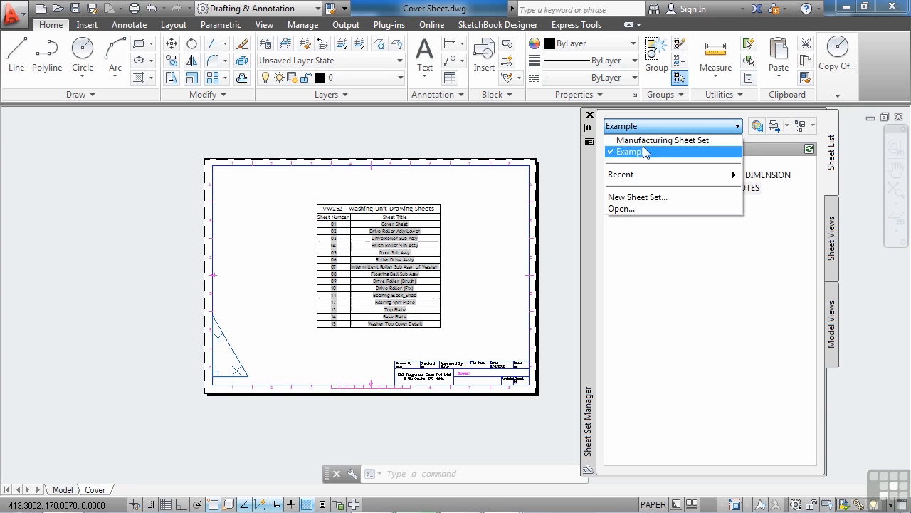
pyautogui.click(663, 139)
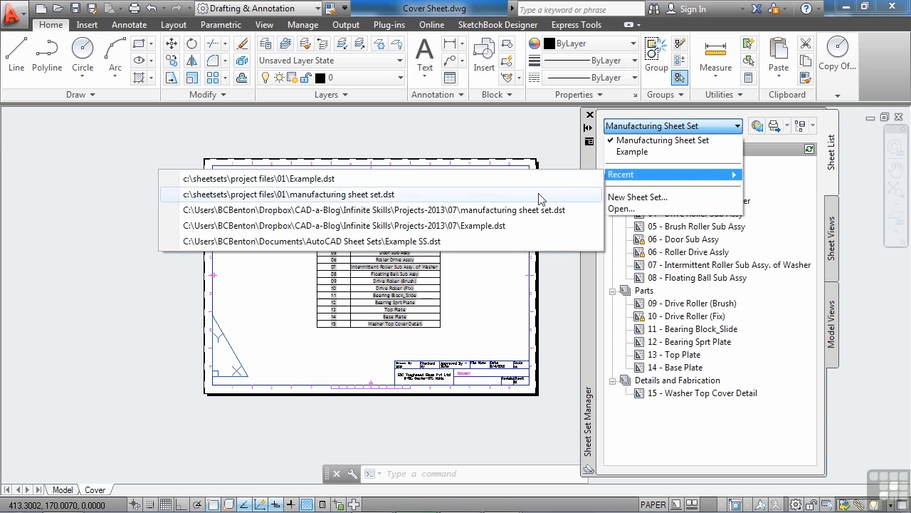
pyautogui.moveTo(397, 209)
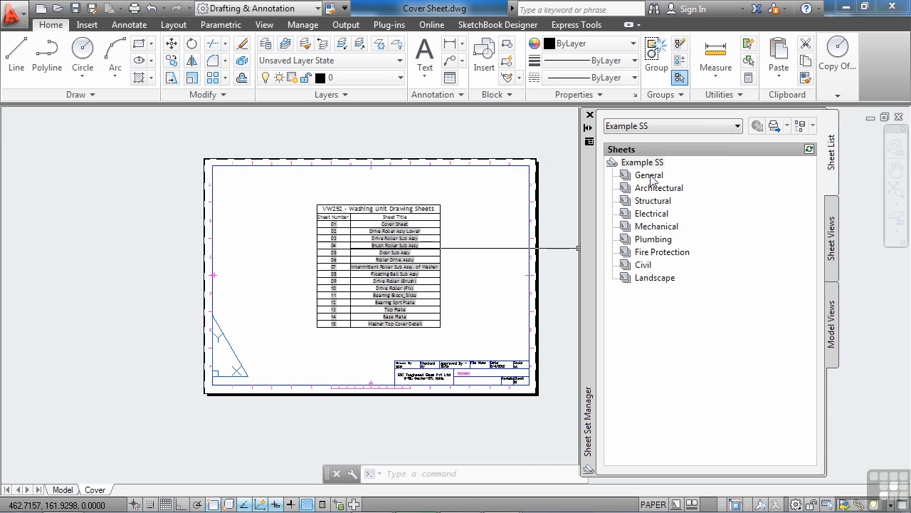
pyautogui.click(651, 214)
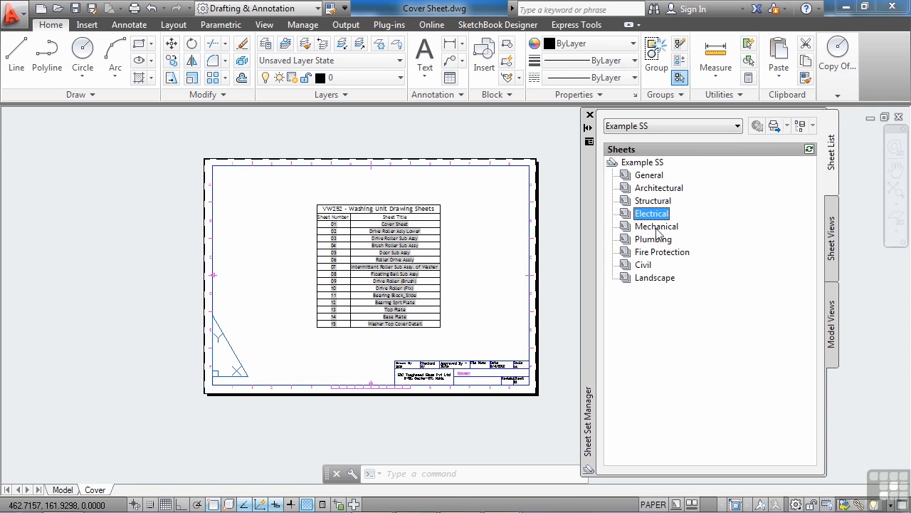
pyautogui.click(662, 251)
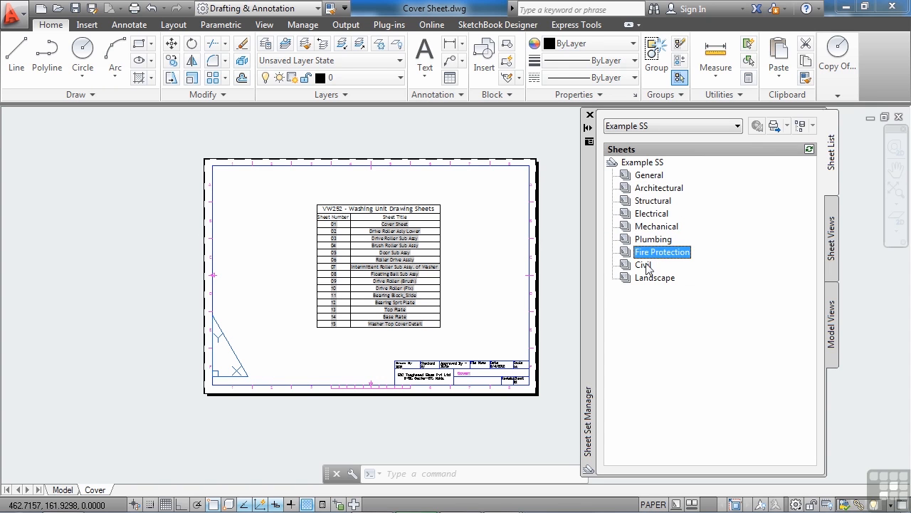
pyautogui.click(655, 278)
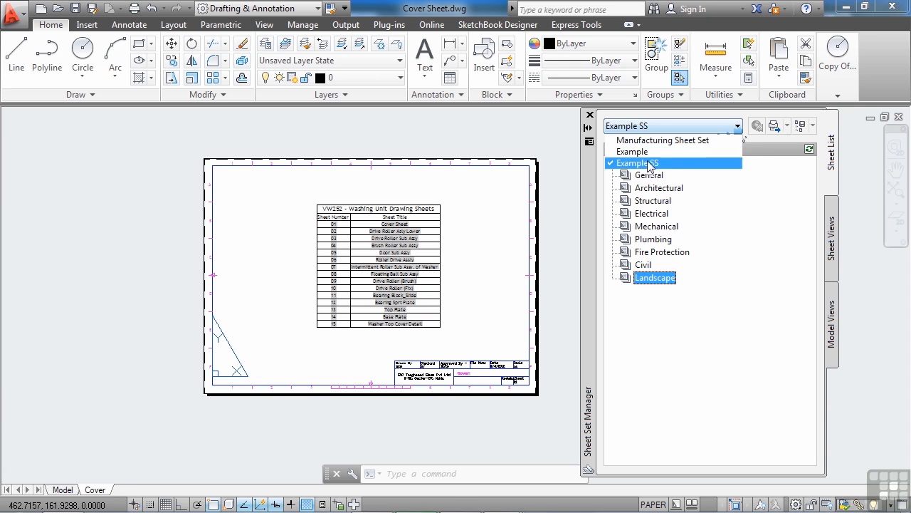
pyautogui.click(660, 140)
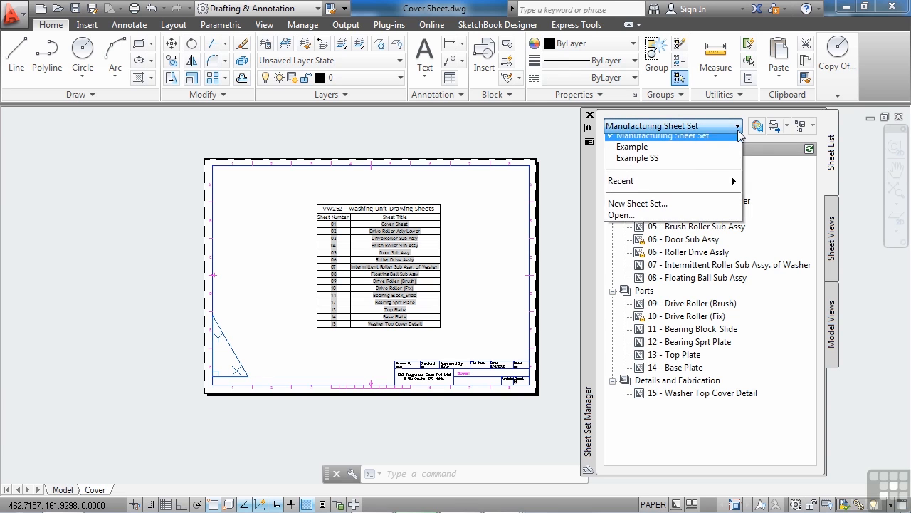
pyautogui.moveTo(666, 208)
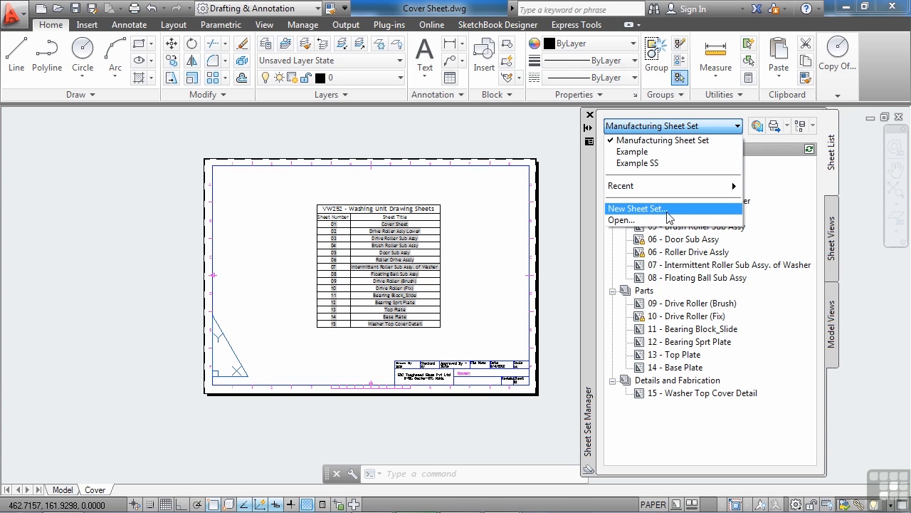
pyautogui.moveTo(648, 215)
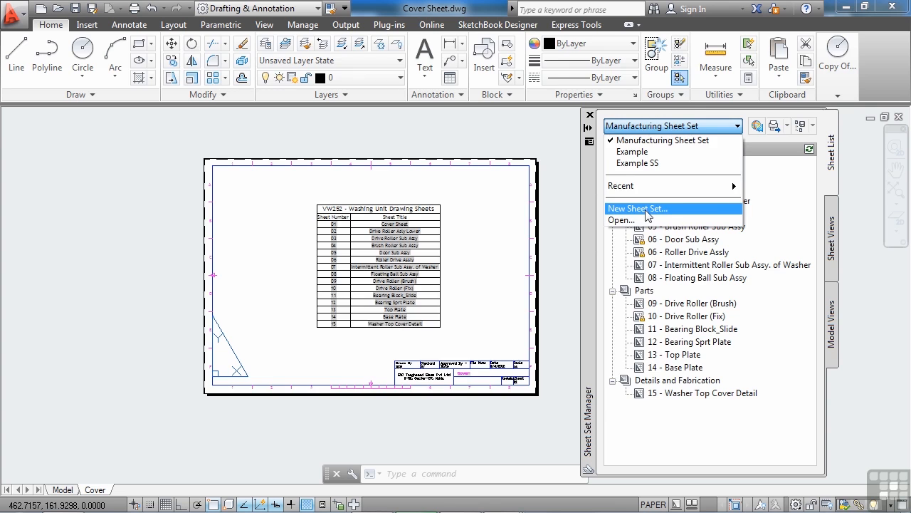
pyautogui.click(638, 208)
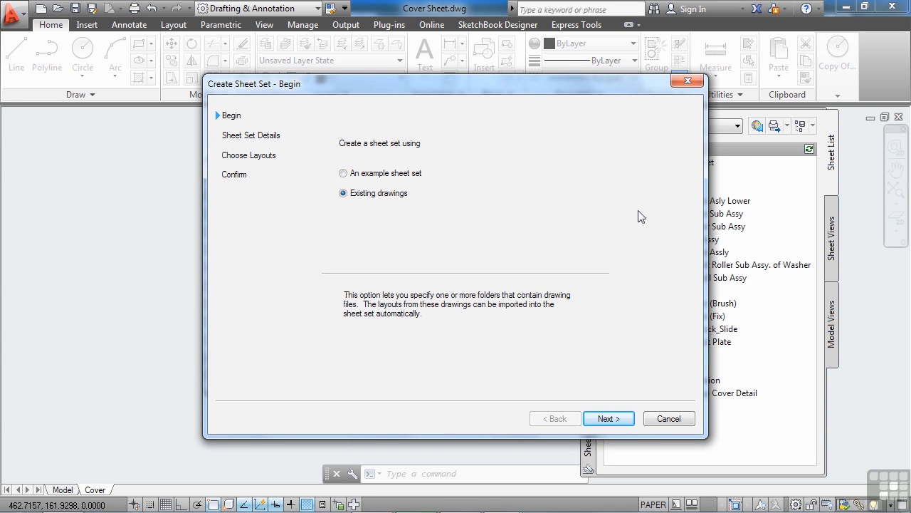
pyautogui.moveTo(632, 258)
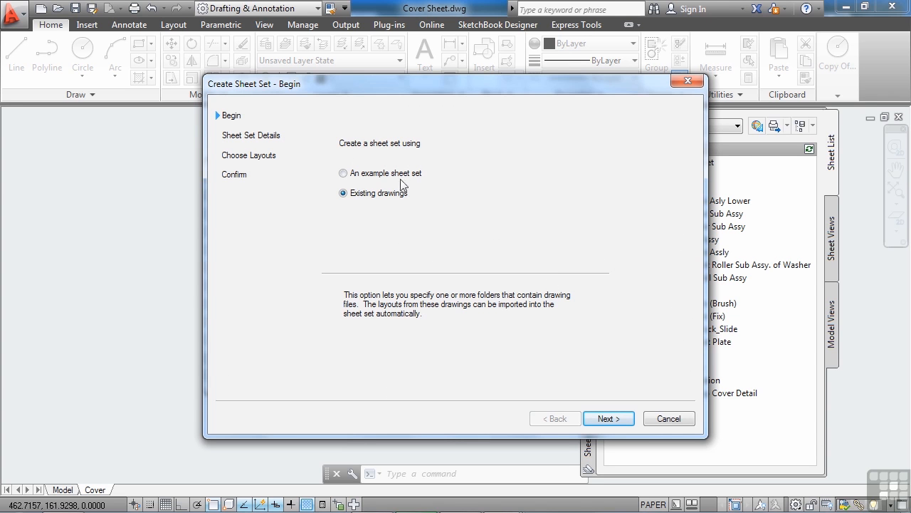
pyautogui.click(668, 419)
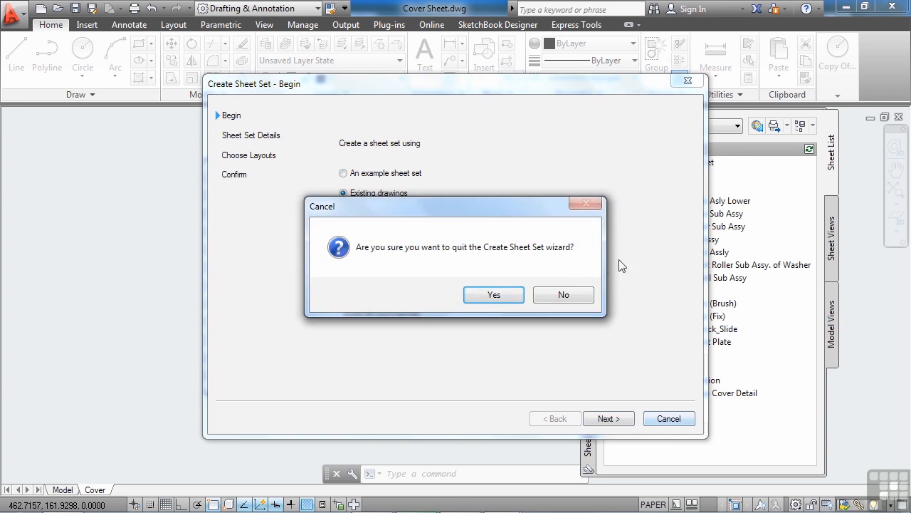
pyautogui.click(493, 294)
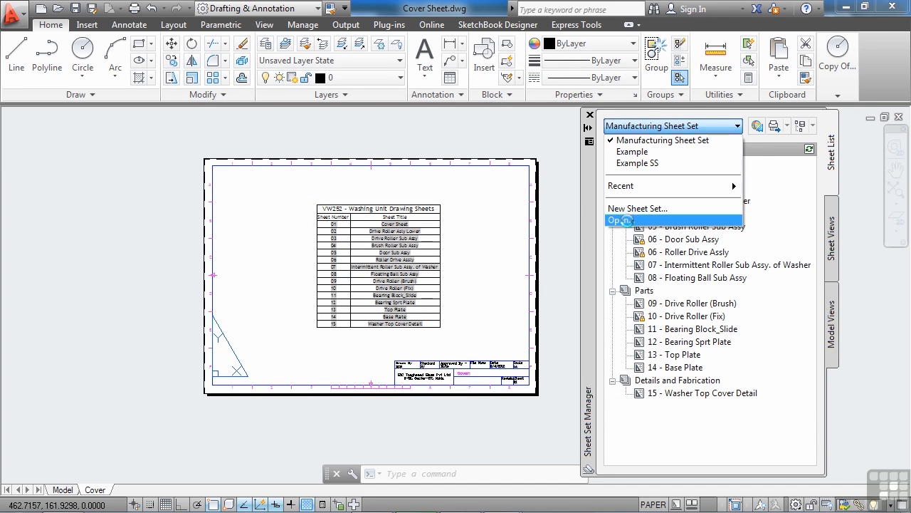
pyautogui.click(621, 220)
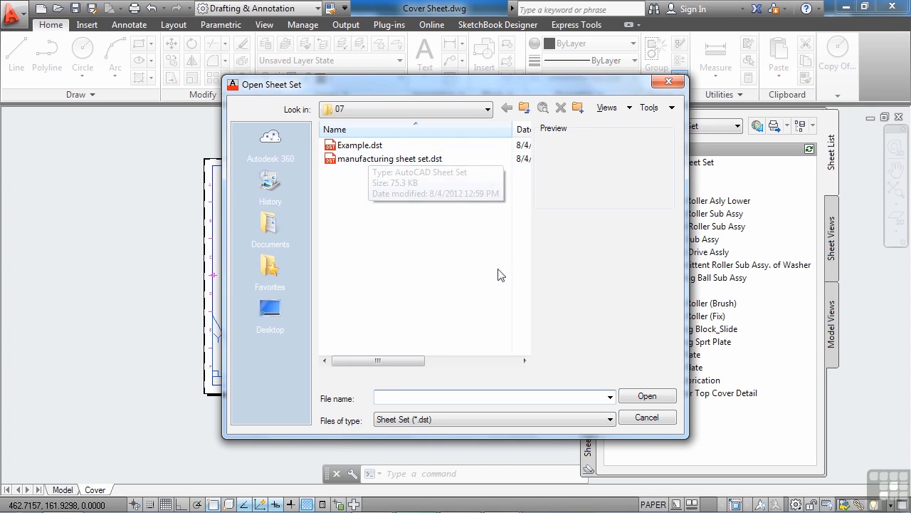
pyautogui.click(390, 158)
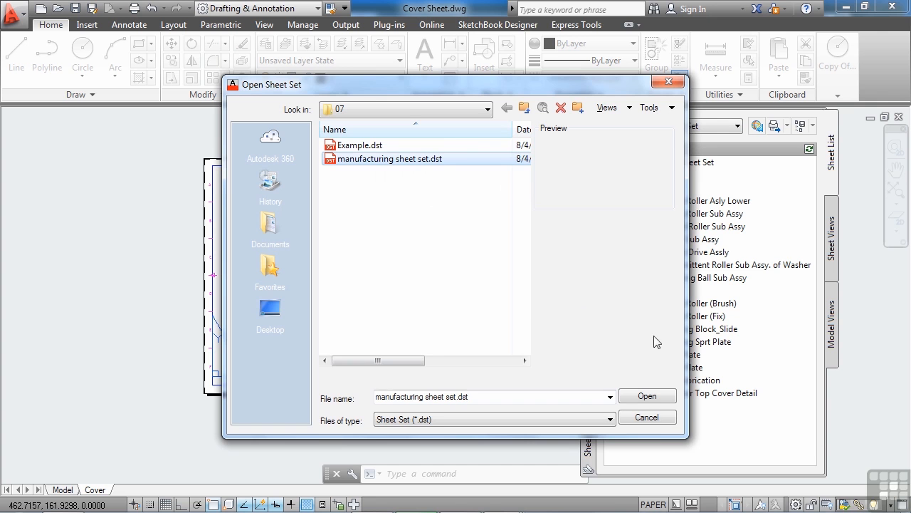
pyautogui.click(647, 396)
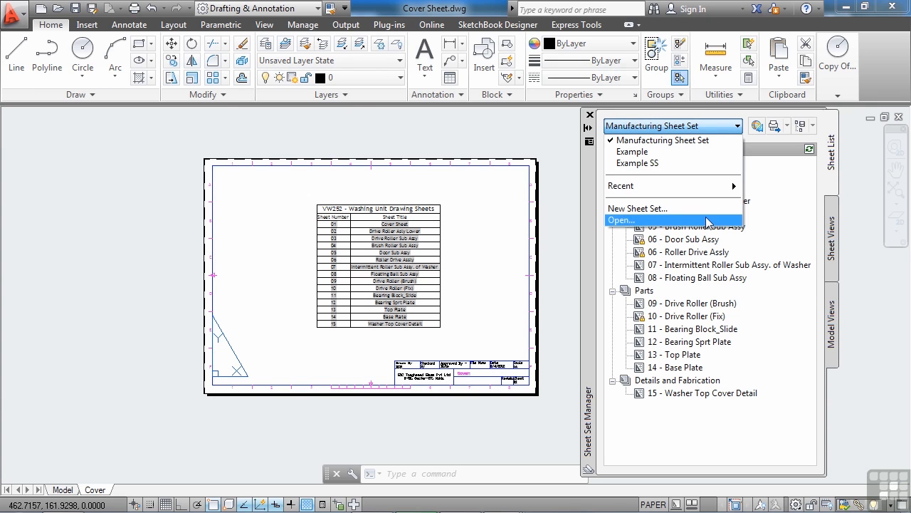
pyautogui.moveTo(701, 199)
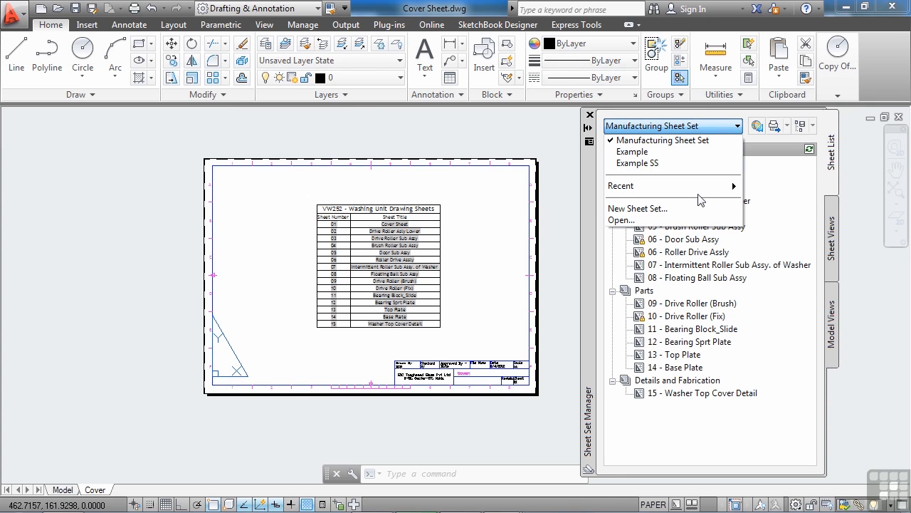
pyautogui.moveTo(657, 185)
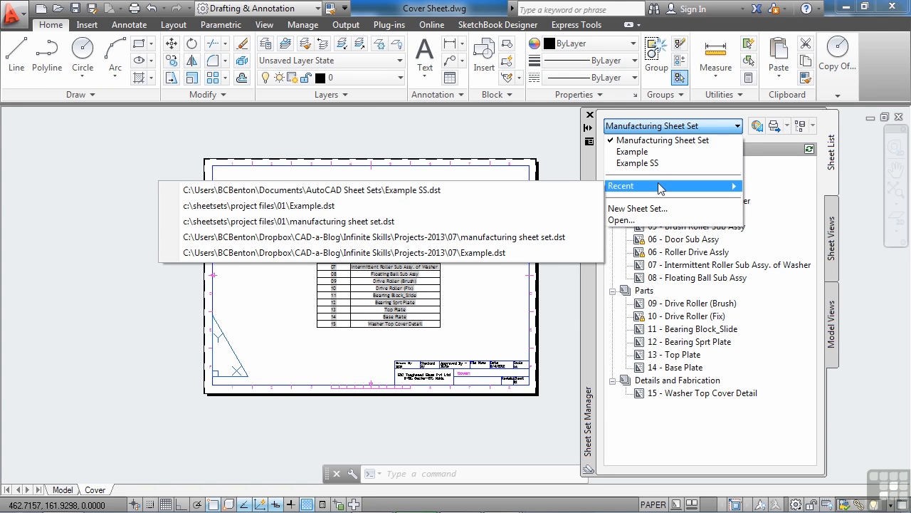
pyautogui.moveTo(661, 189)
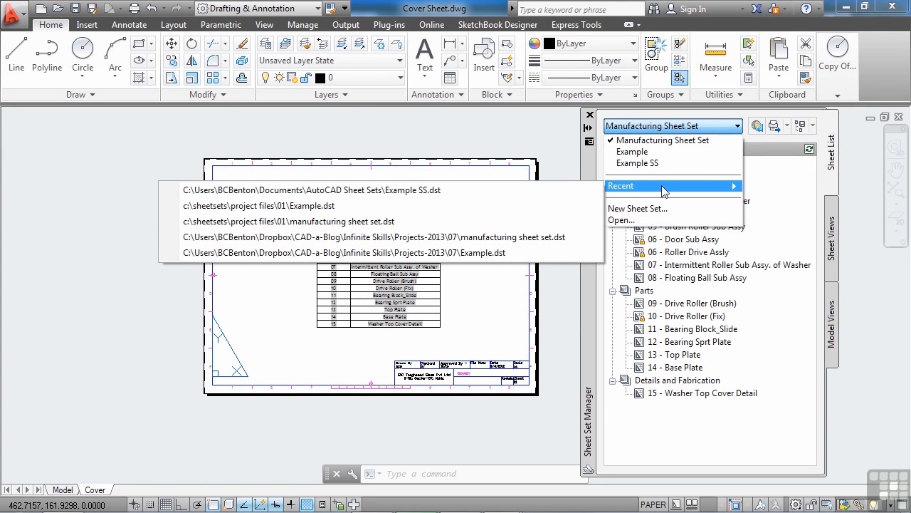
pyautogui.moveTo(666, 208)
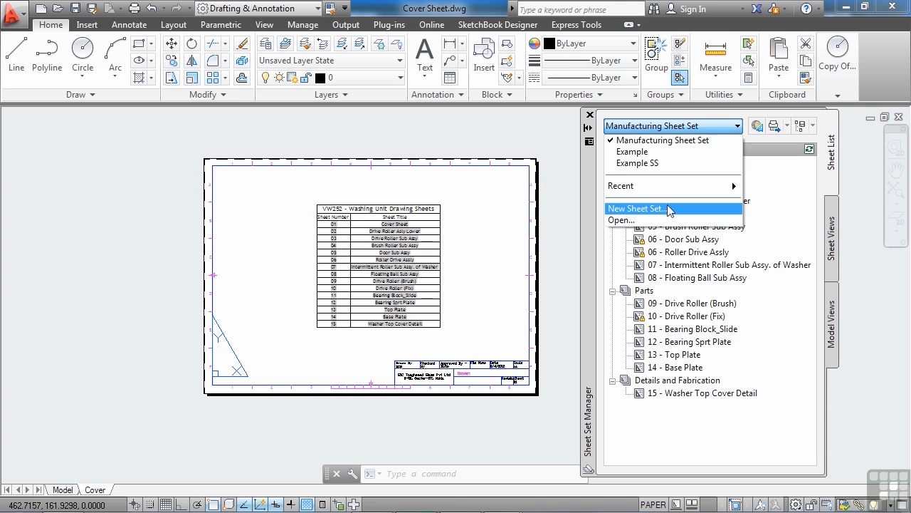
pyautogui.moveTo(669, 208)
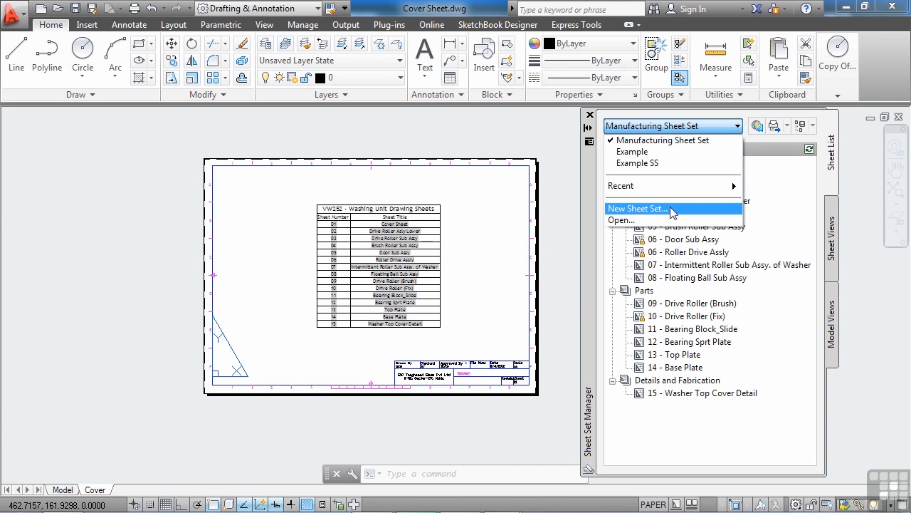
pyautogui.moveTo(641, 220)
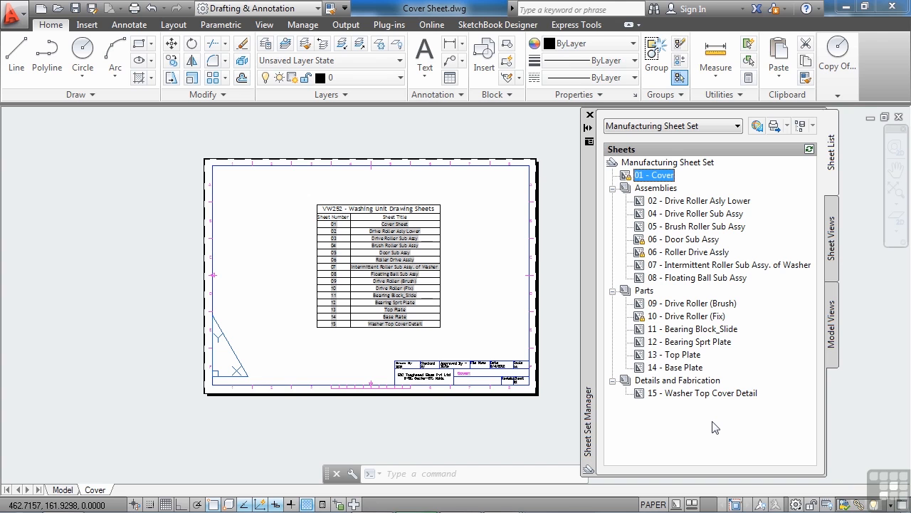
pyautogui.moveTo(595, 339)
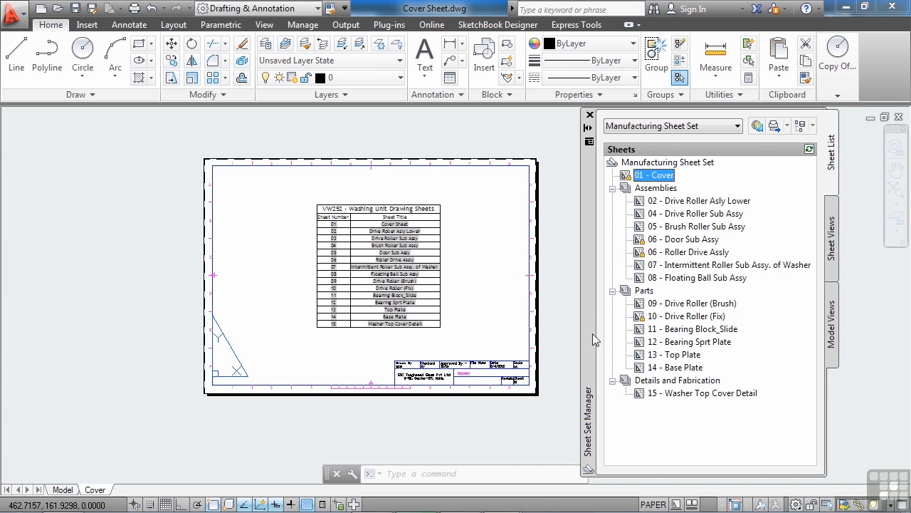
pyautogui.rightClick(684, 354)
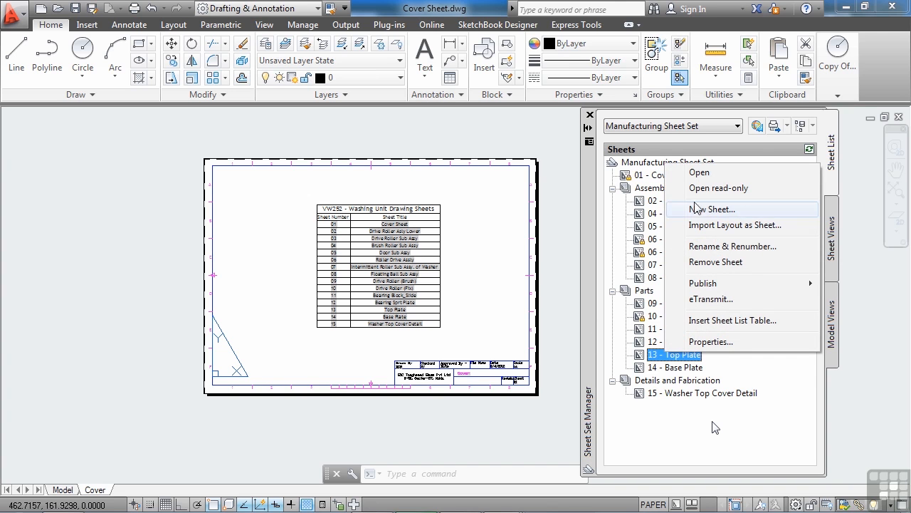
pyautogui.moveTo(723, 250)
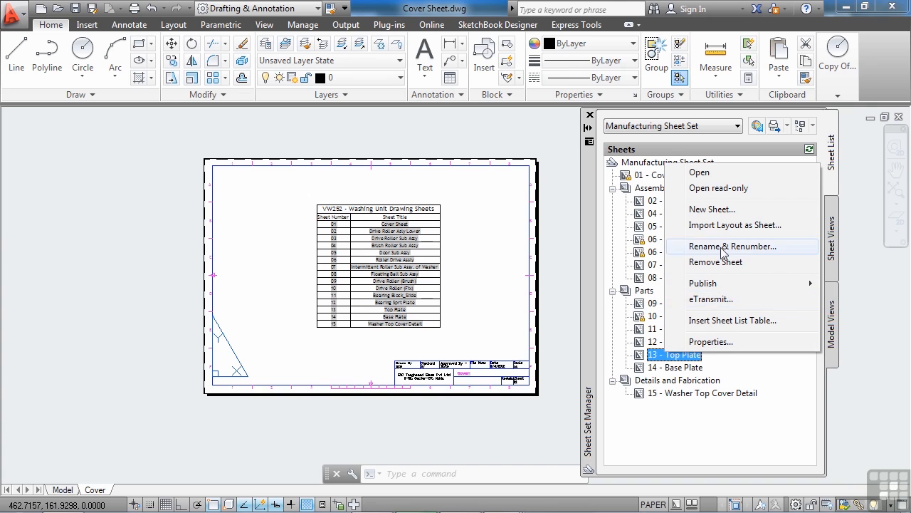
pyautogui.click(709, 427)
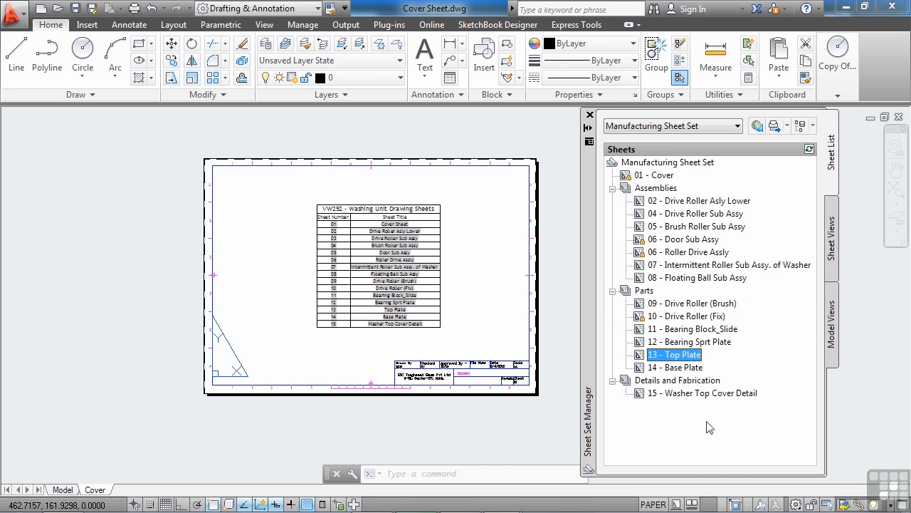
pyautogui.moveTo(666, 379)
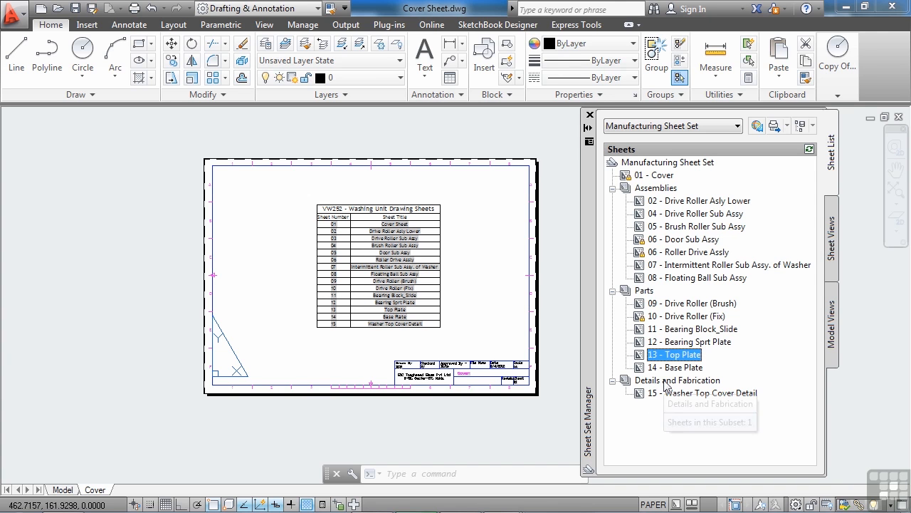
pyautogui.moveTo(598, 345)
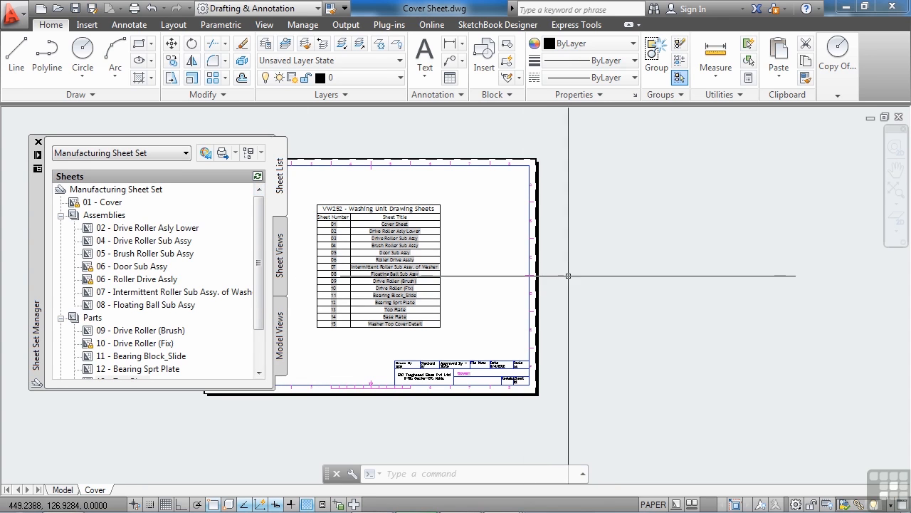
# Step: Let the Sheet Set Manager palette collapse so the Cover sheet drawing is unobstructed
pyautogui.click(37, 154)
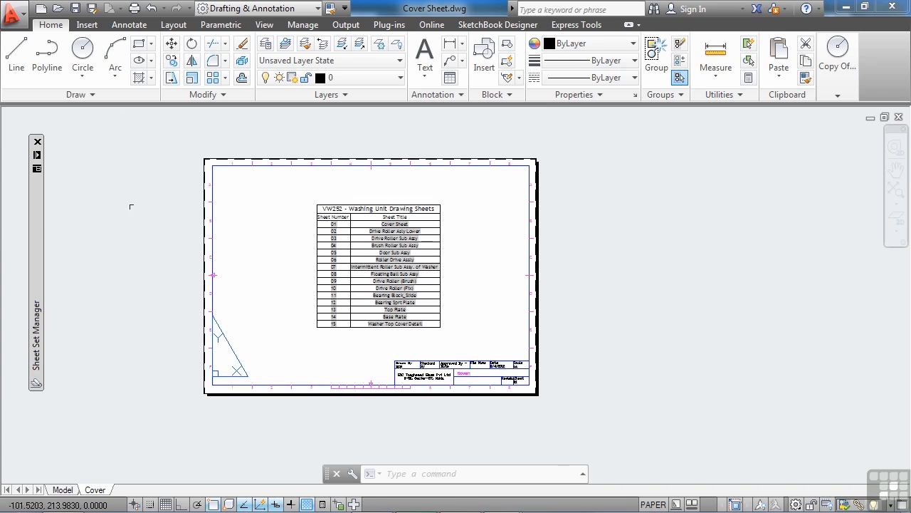
pyautogui.moveTo(235, 249)
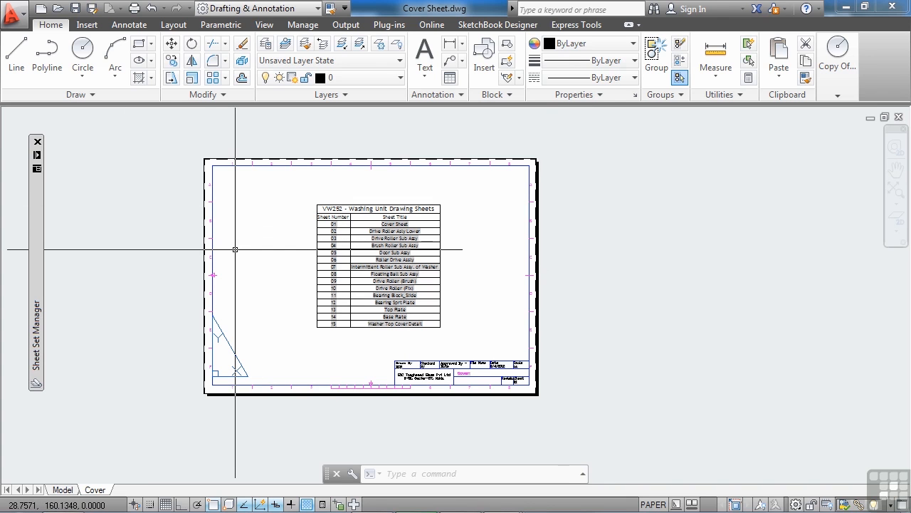